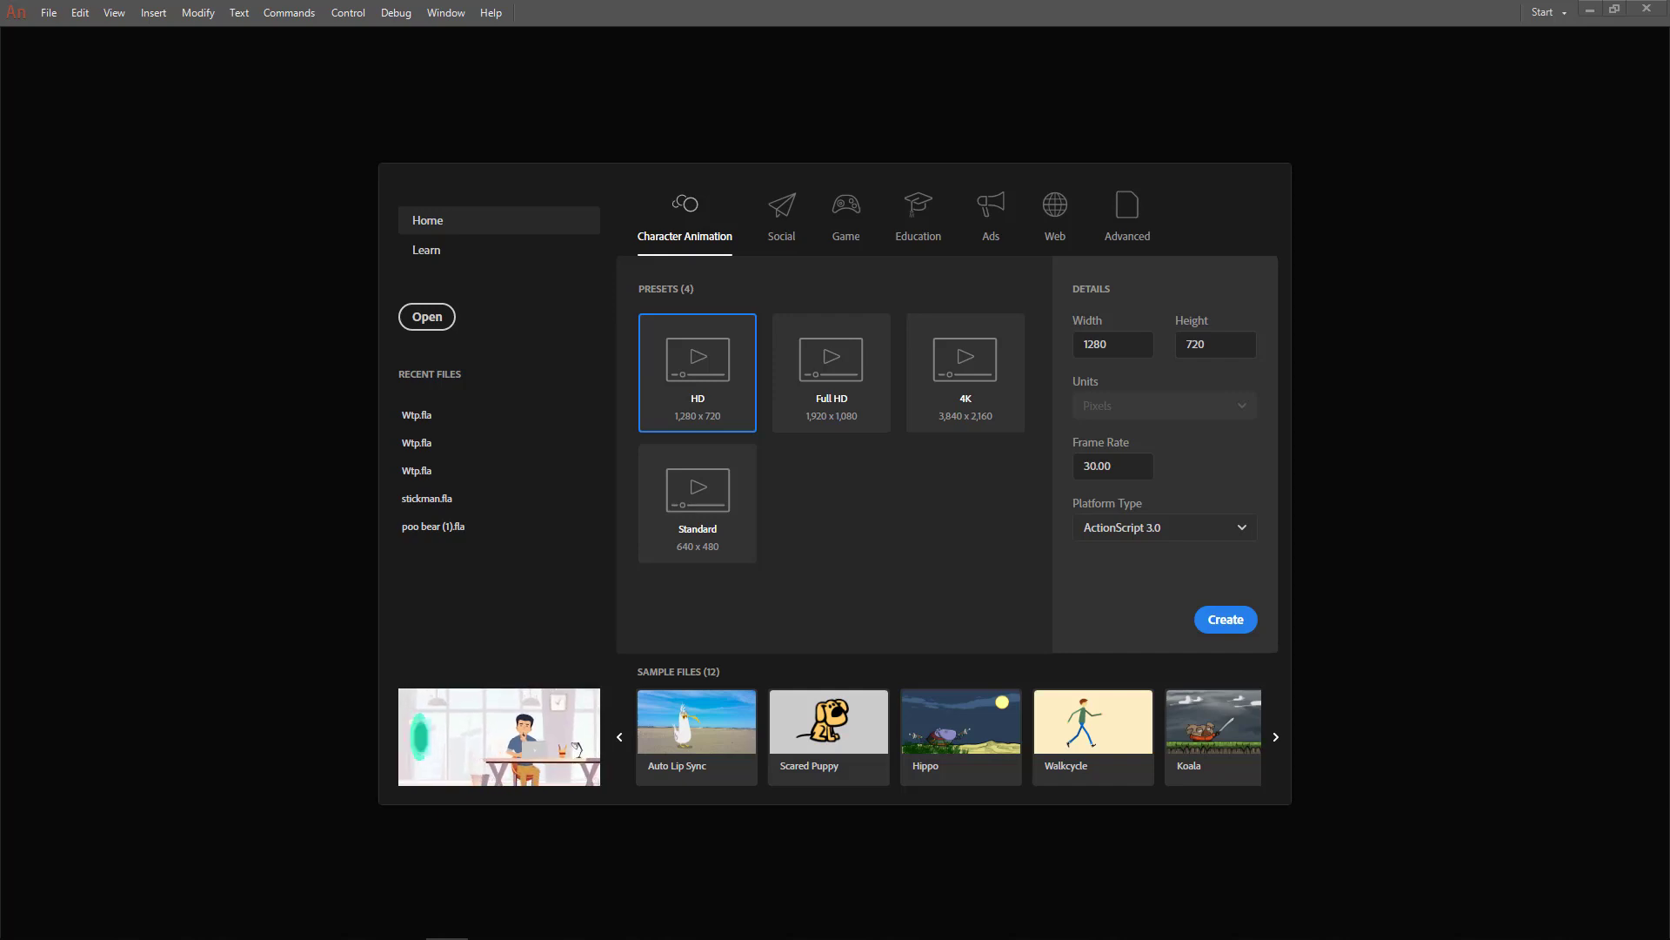
mouse_move(627, 404)
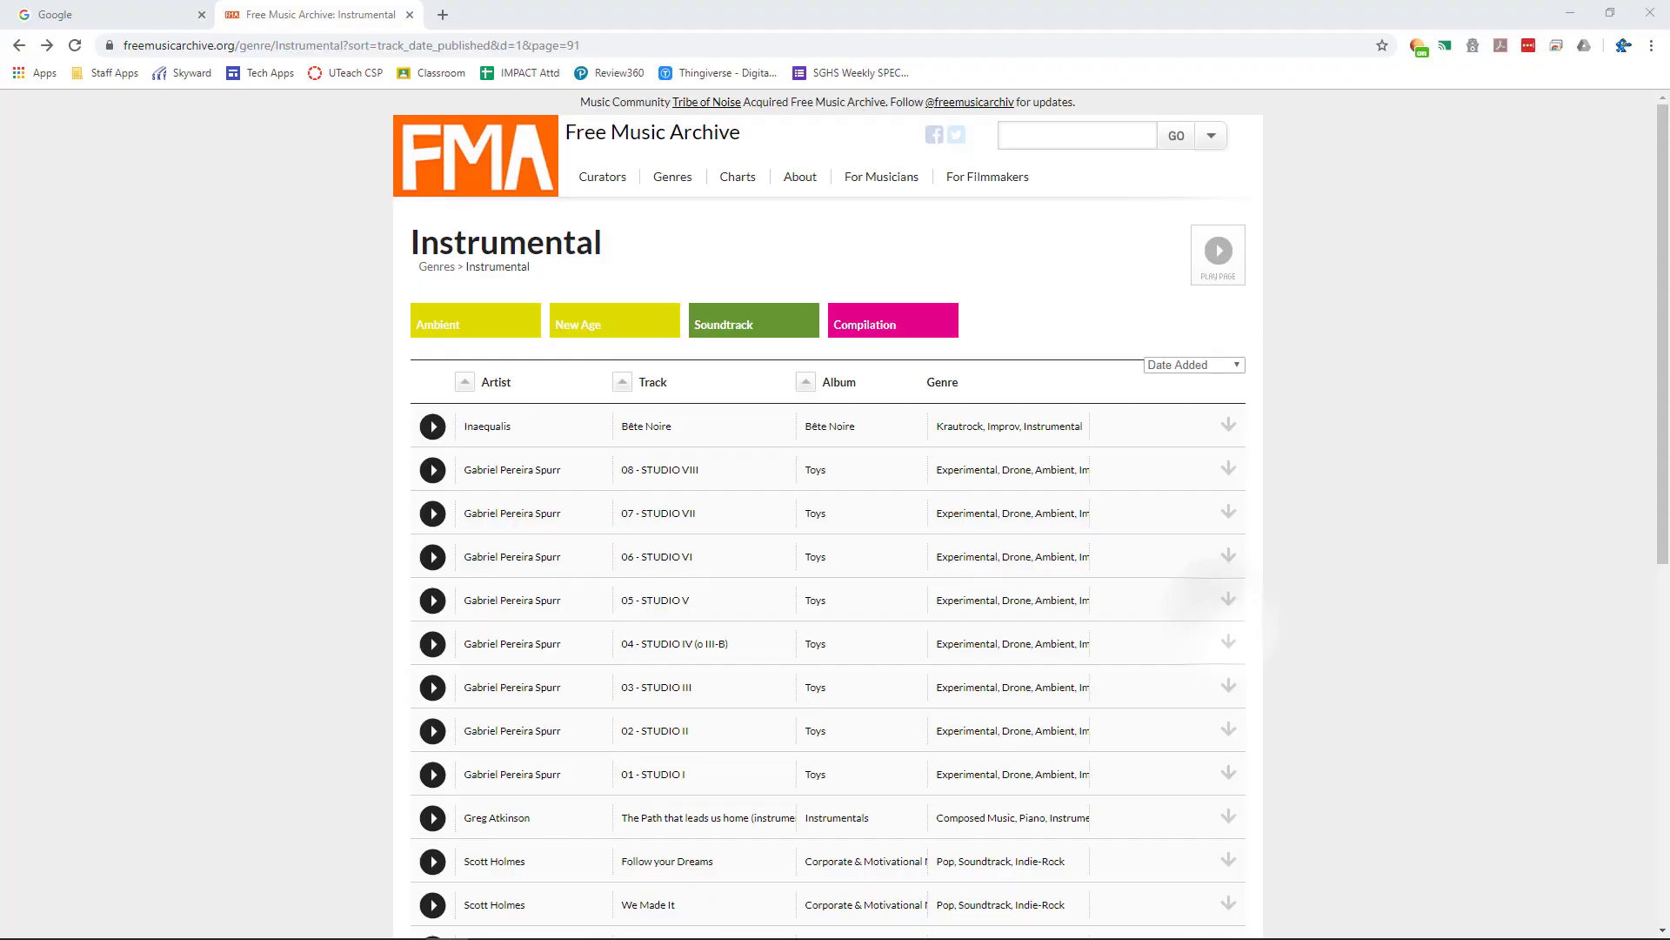
mouse_move(193, 268)
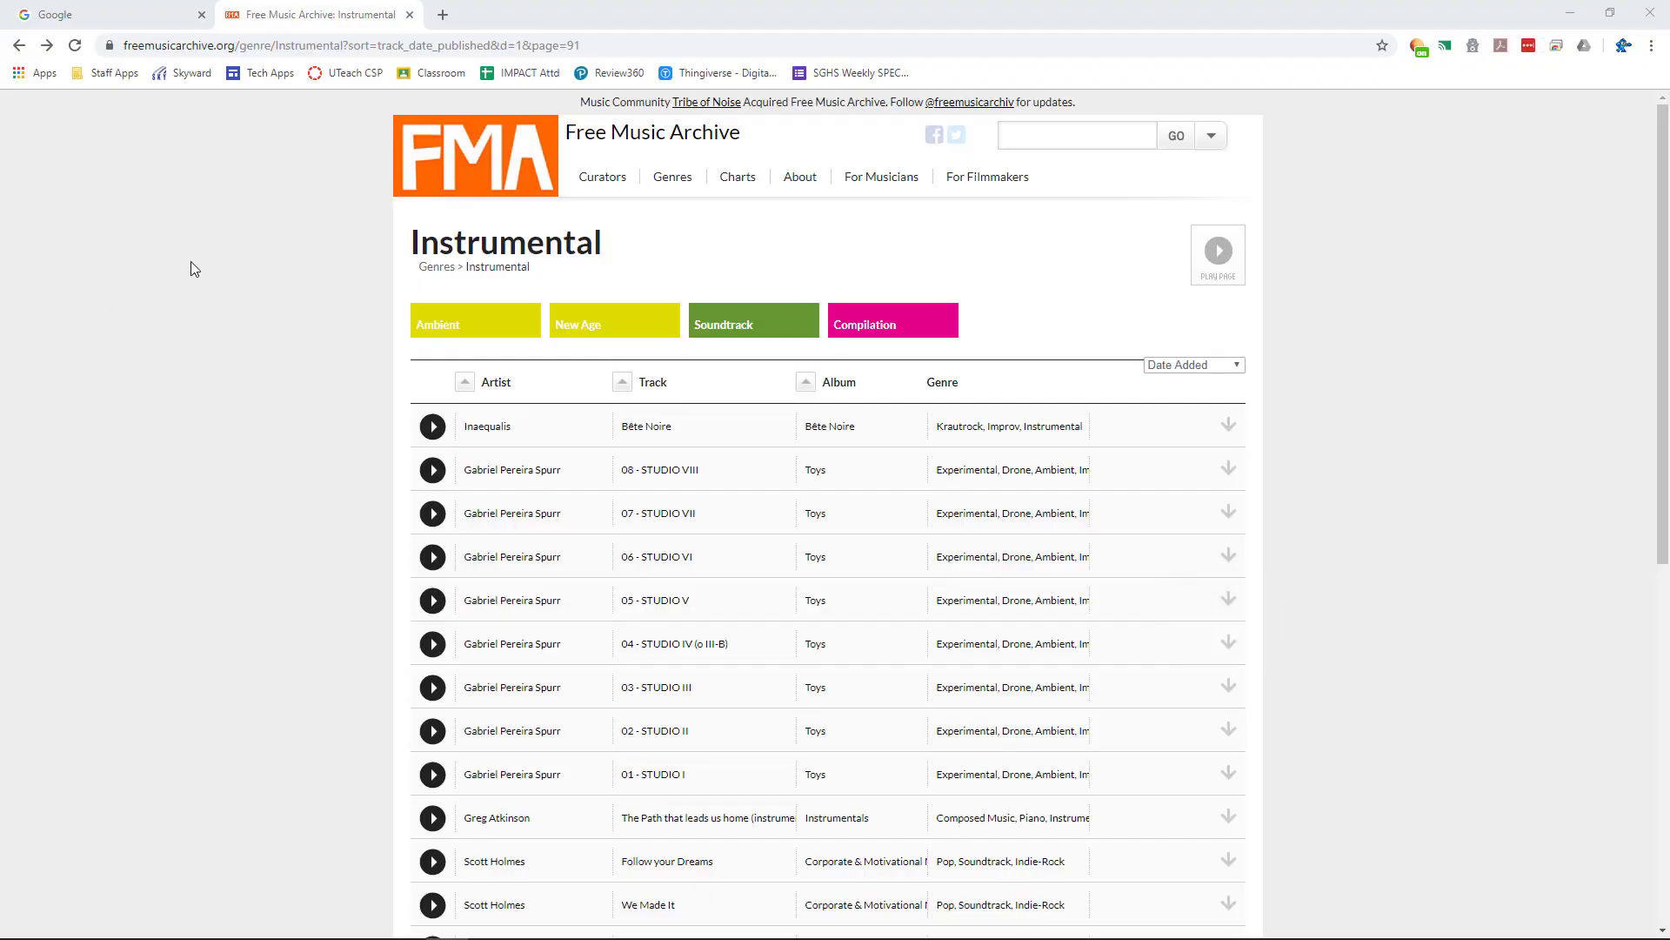
- Locate the track 'The Moment' by eddy and review its Free Music Archive page
scroll(down, 3)
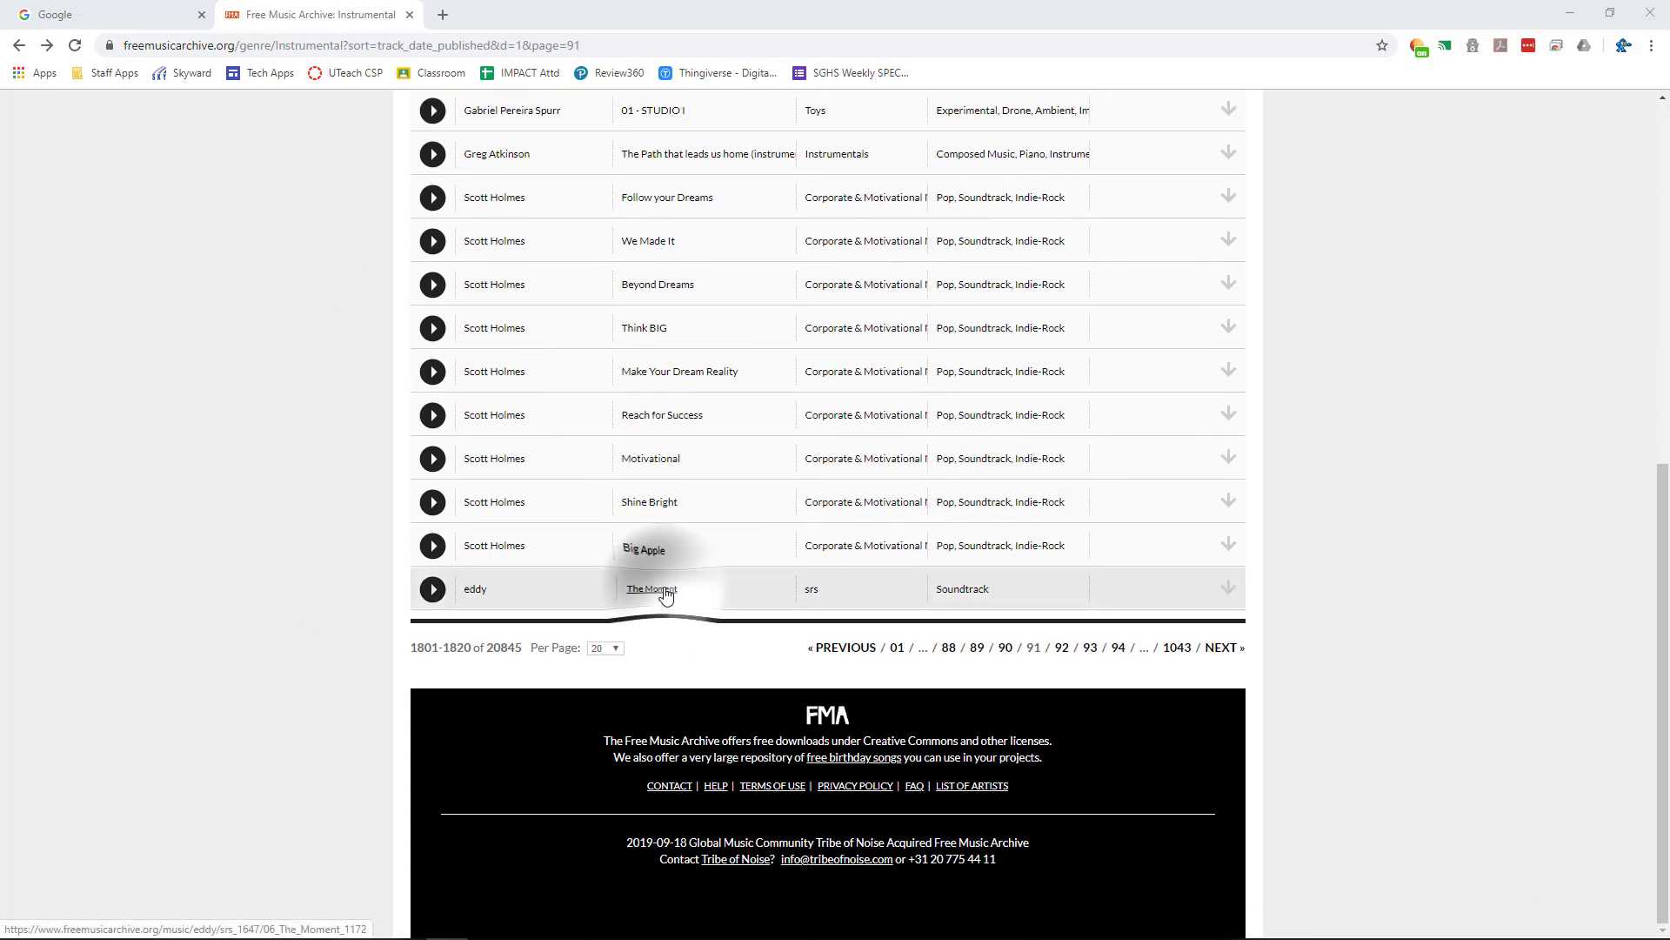
click(651, 588)
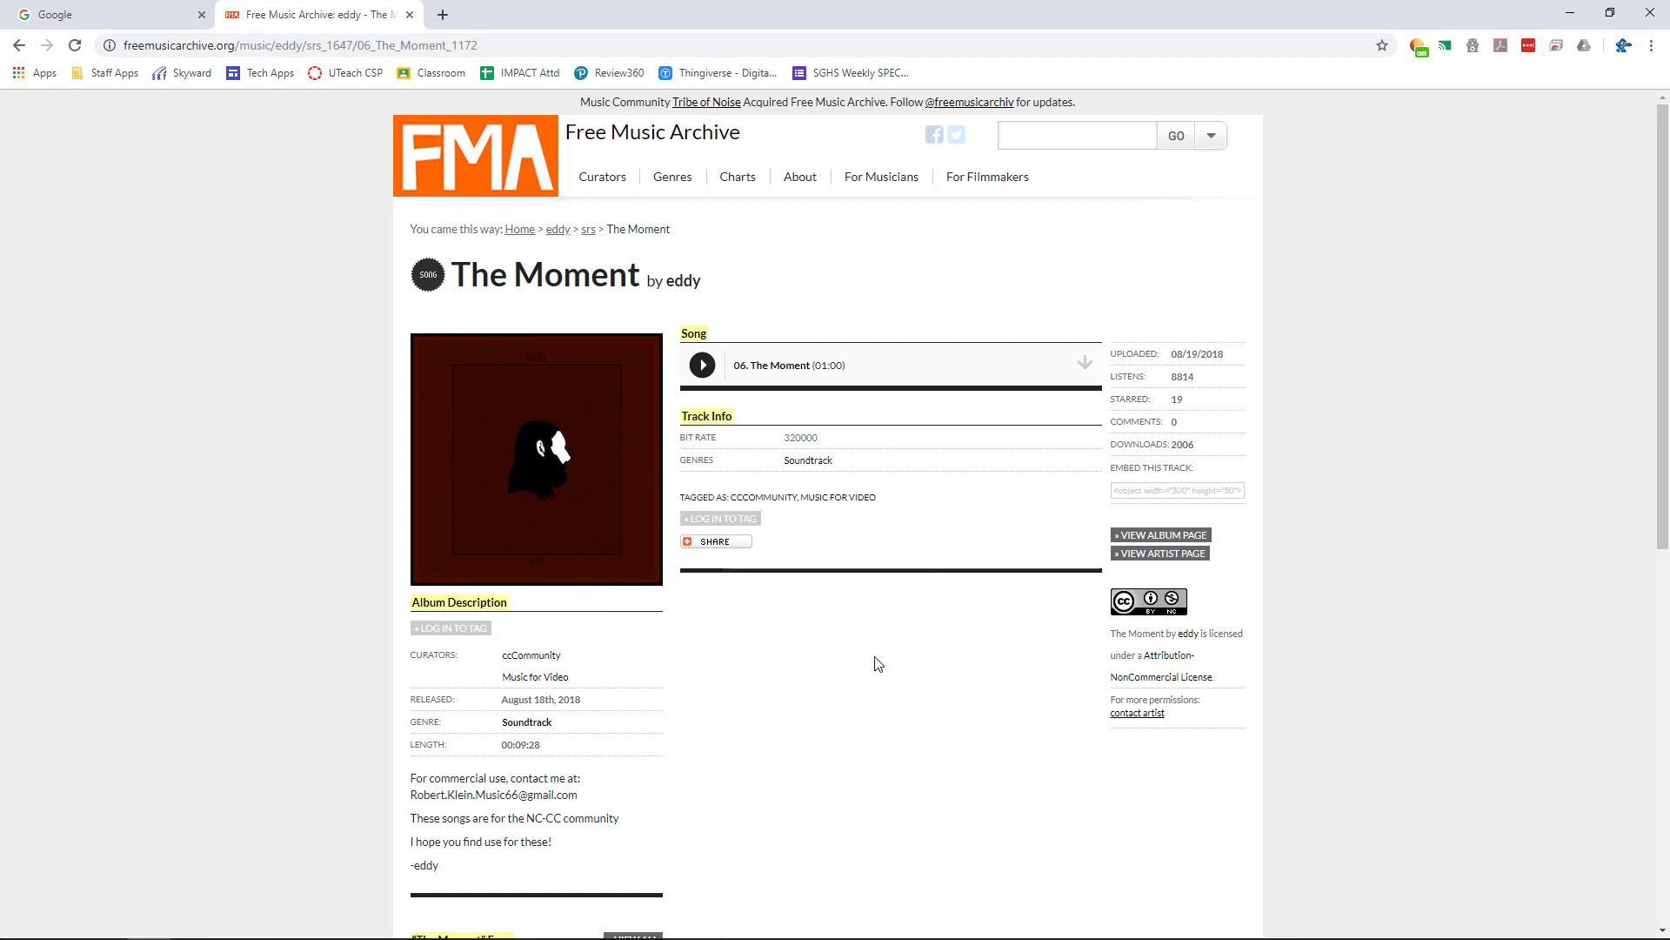
mouse_move(914, 687)
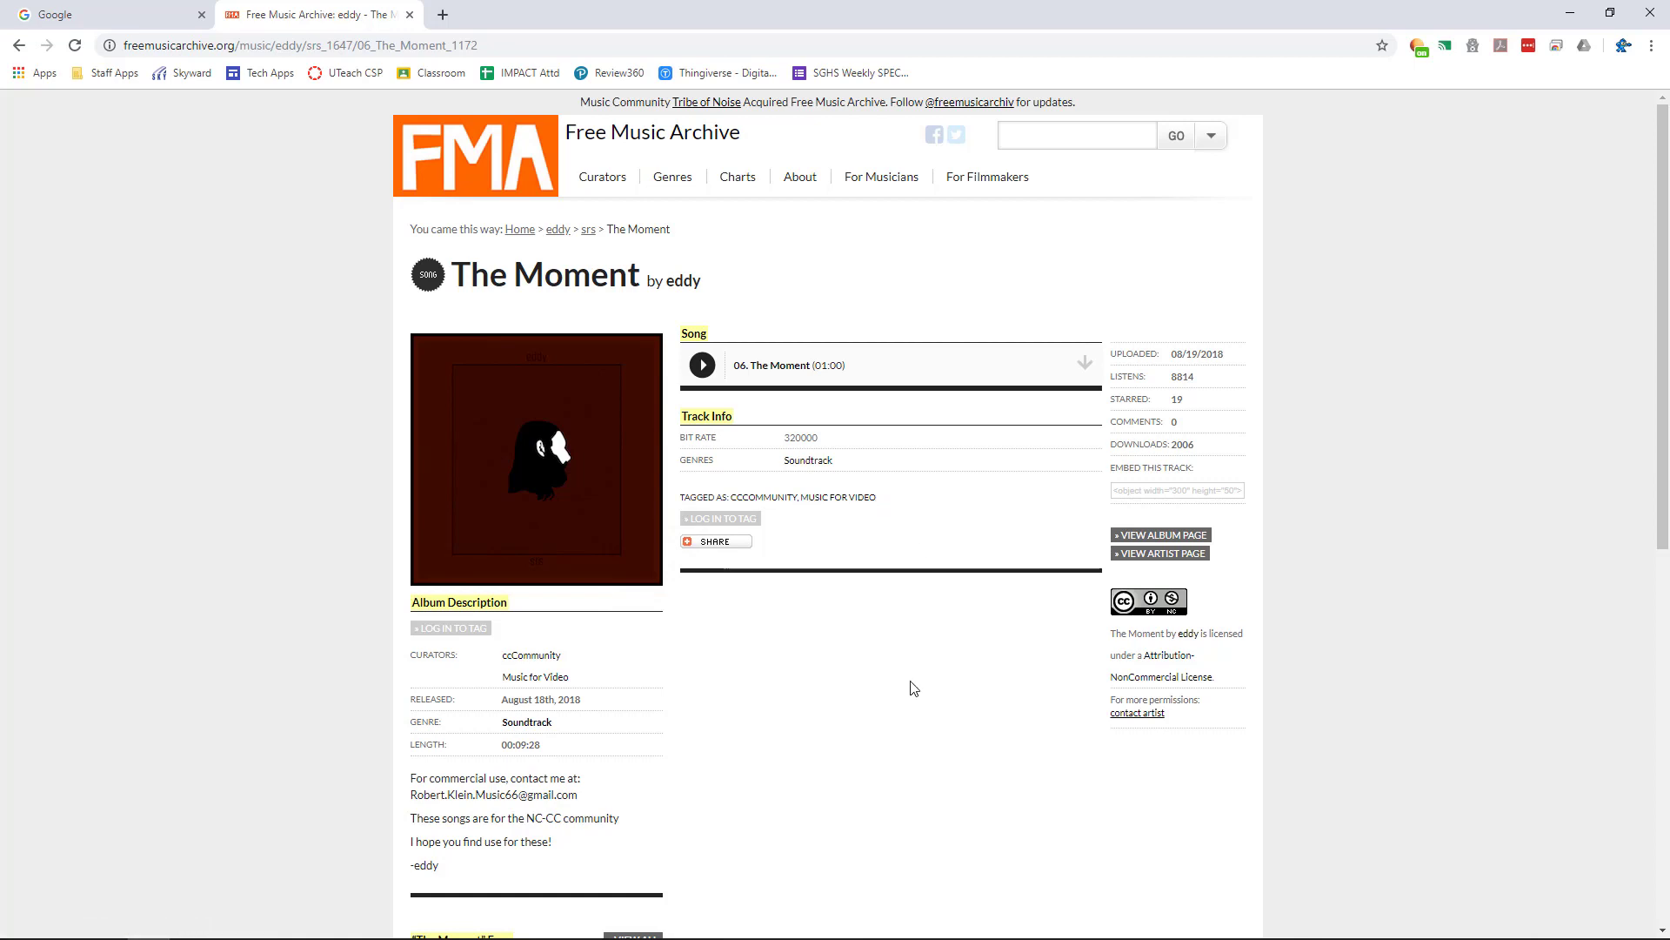
scroll(down, 3)
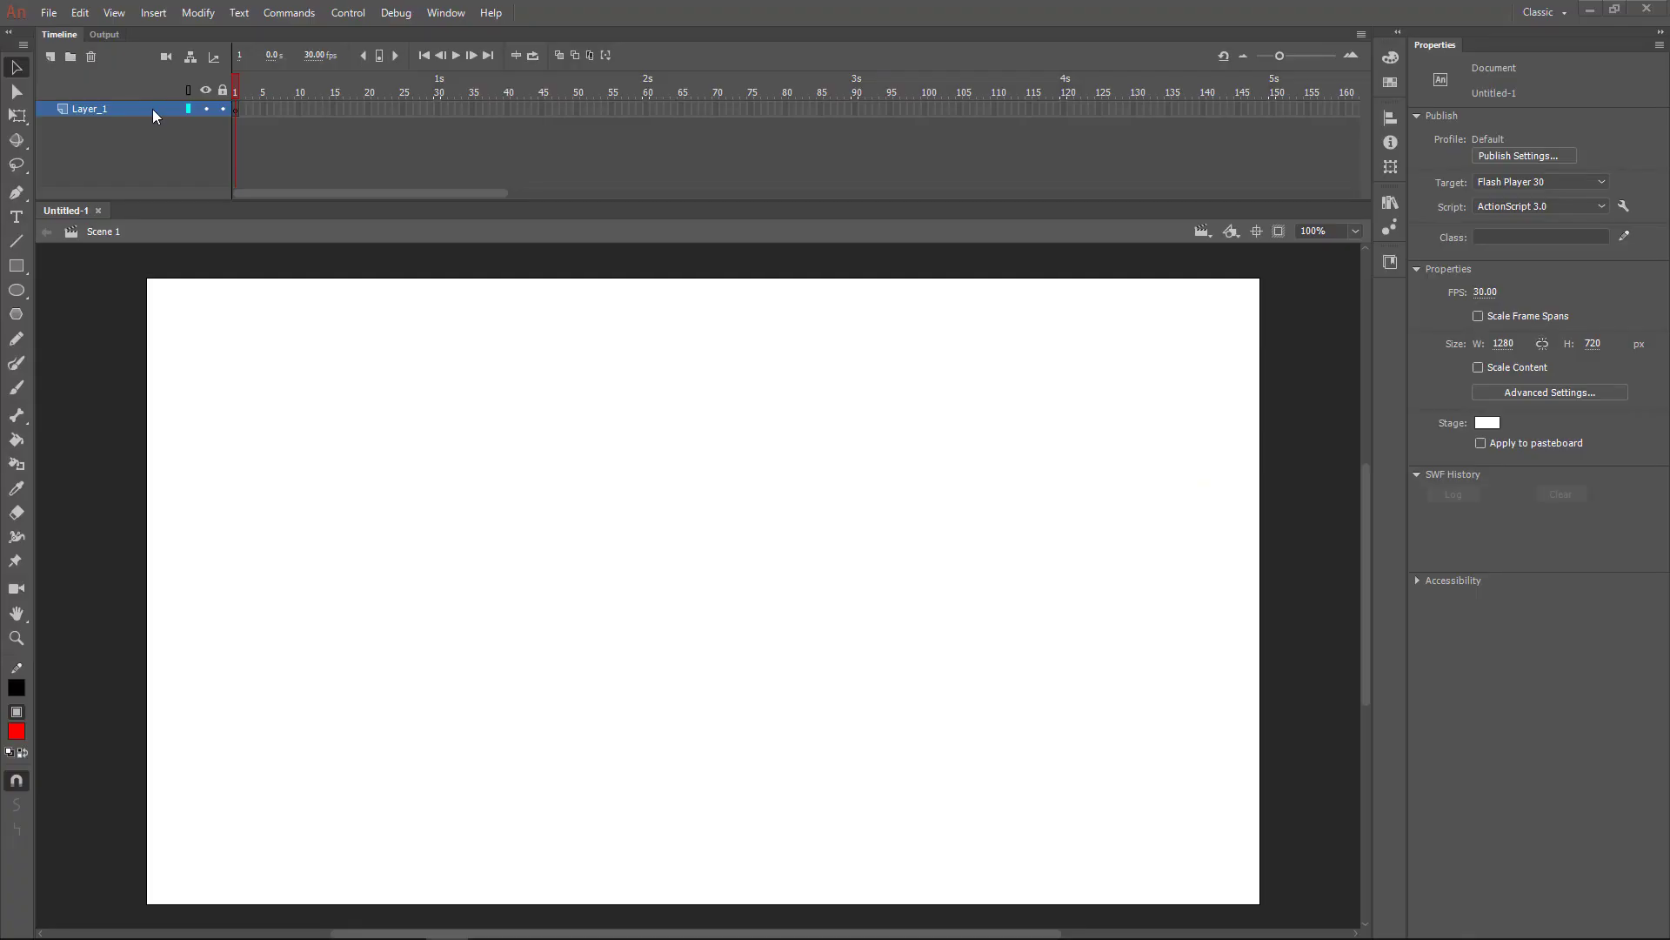
- Import eddy_-_06_-_The_Moment.mp3 from the Desktop onto the stage
click(48, 13)
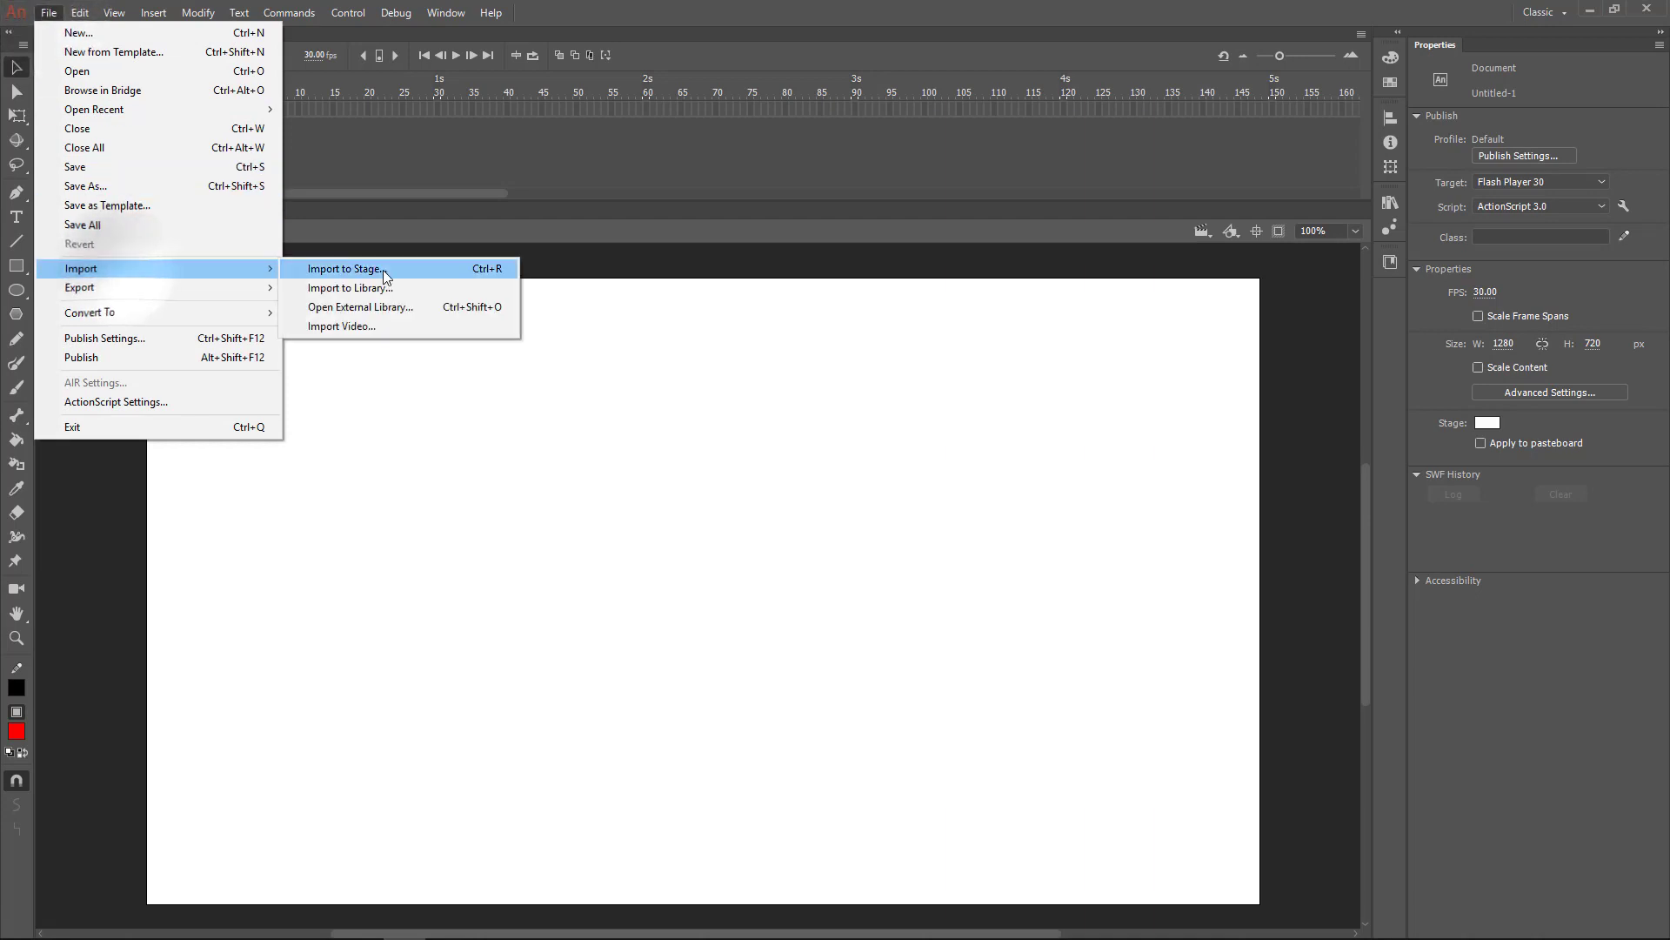
click(343, 268)
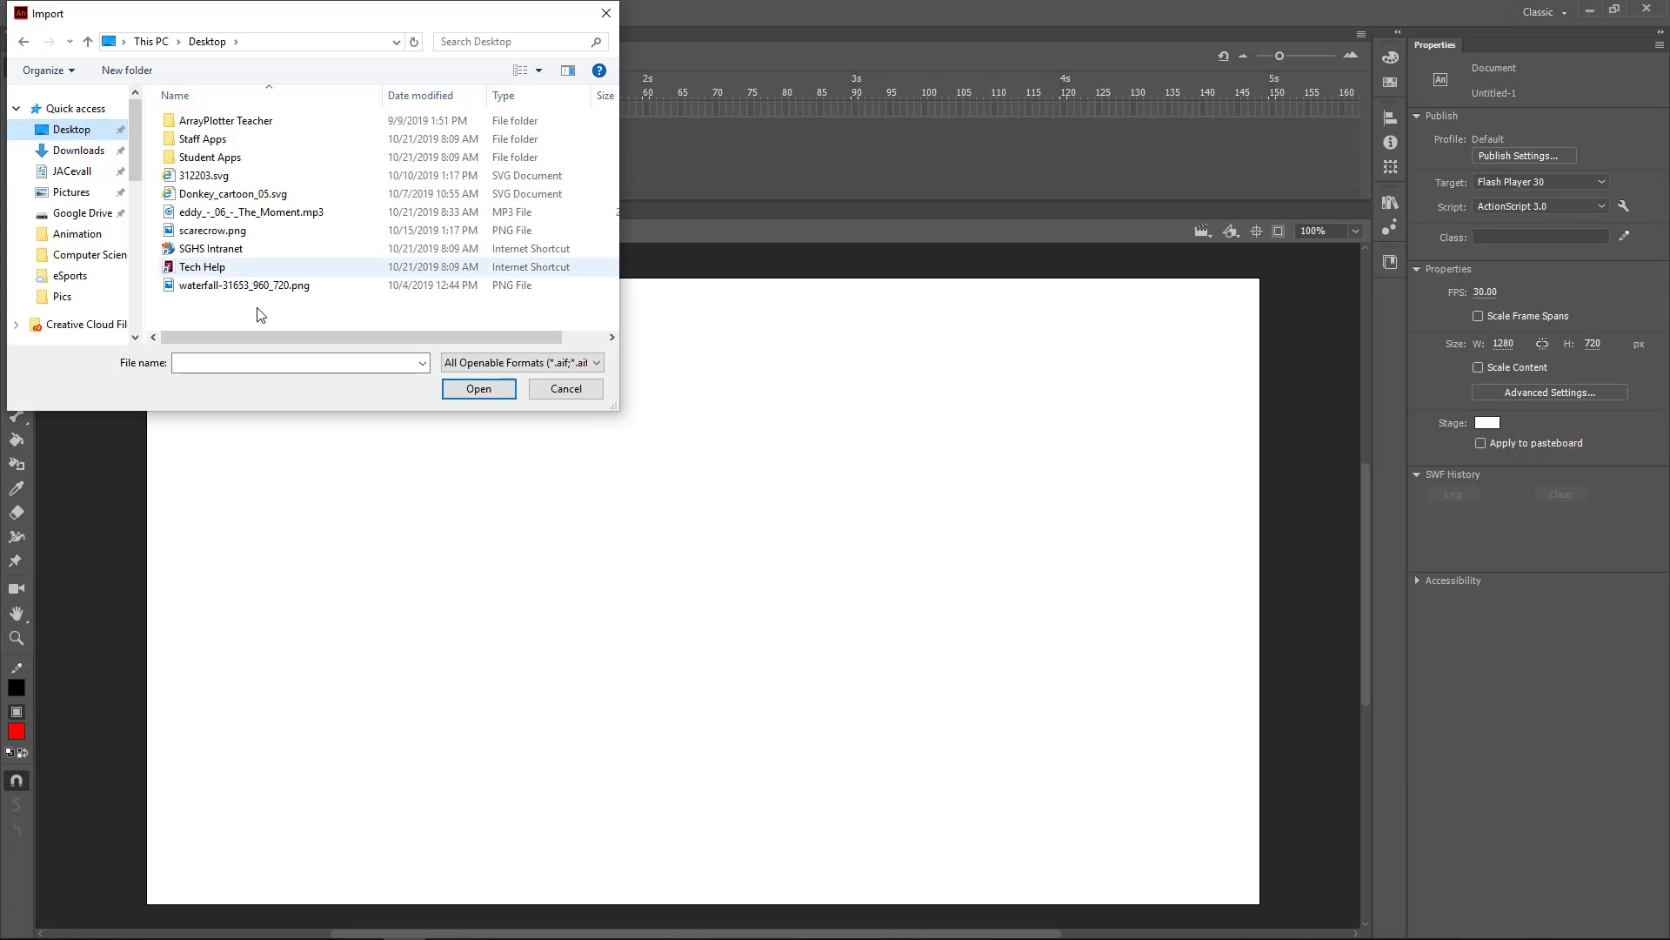
click(251, 210)
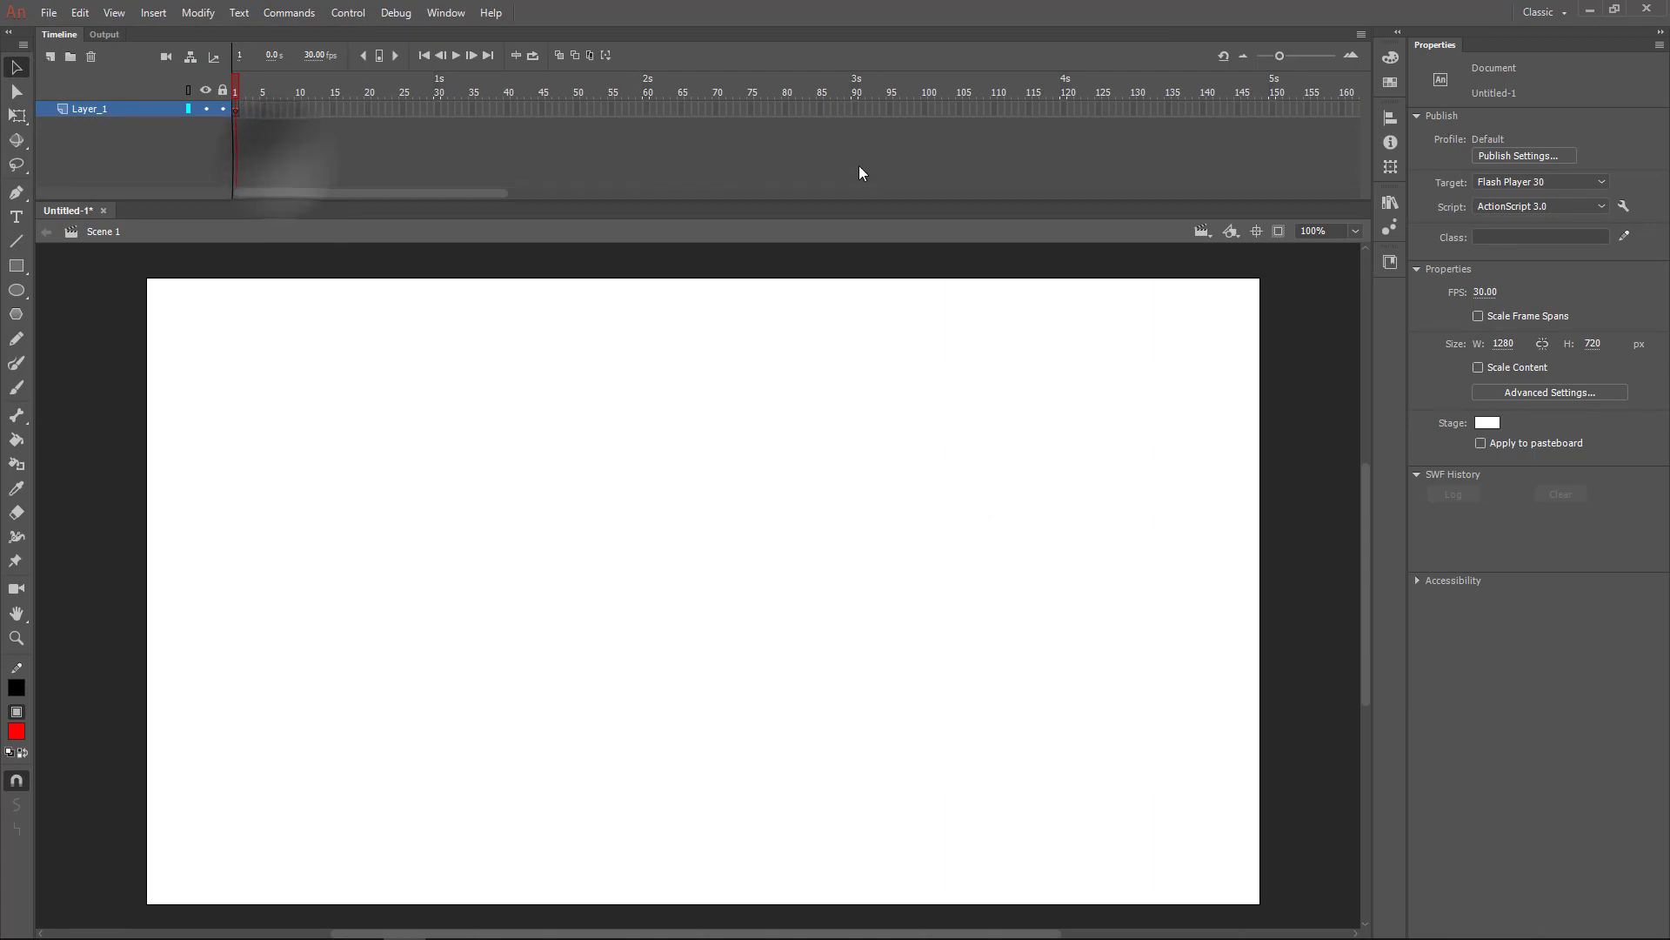
- Insert frames out to about 62 seconds so the full waveform shows, play it, and name the layer Audio
right_click(856, 109)
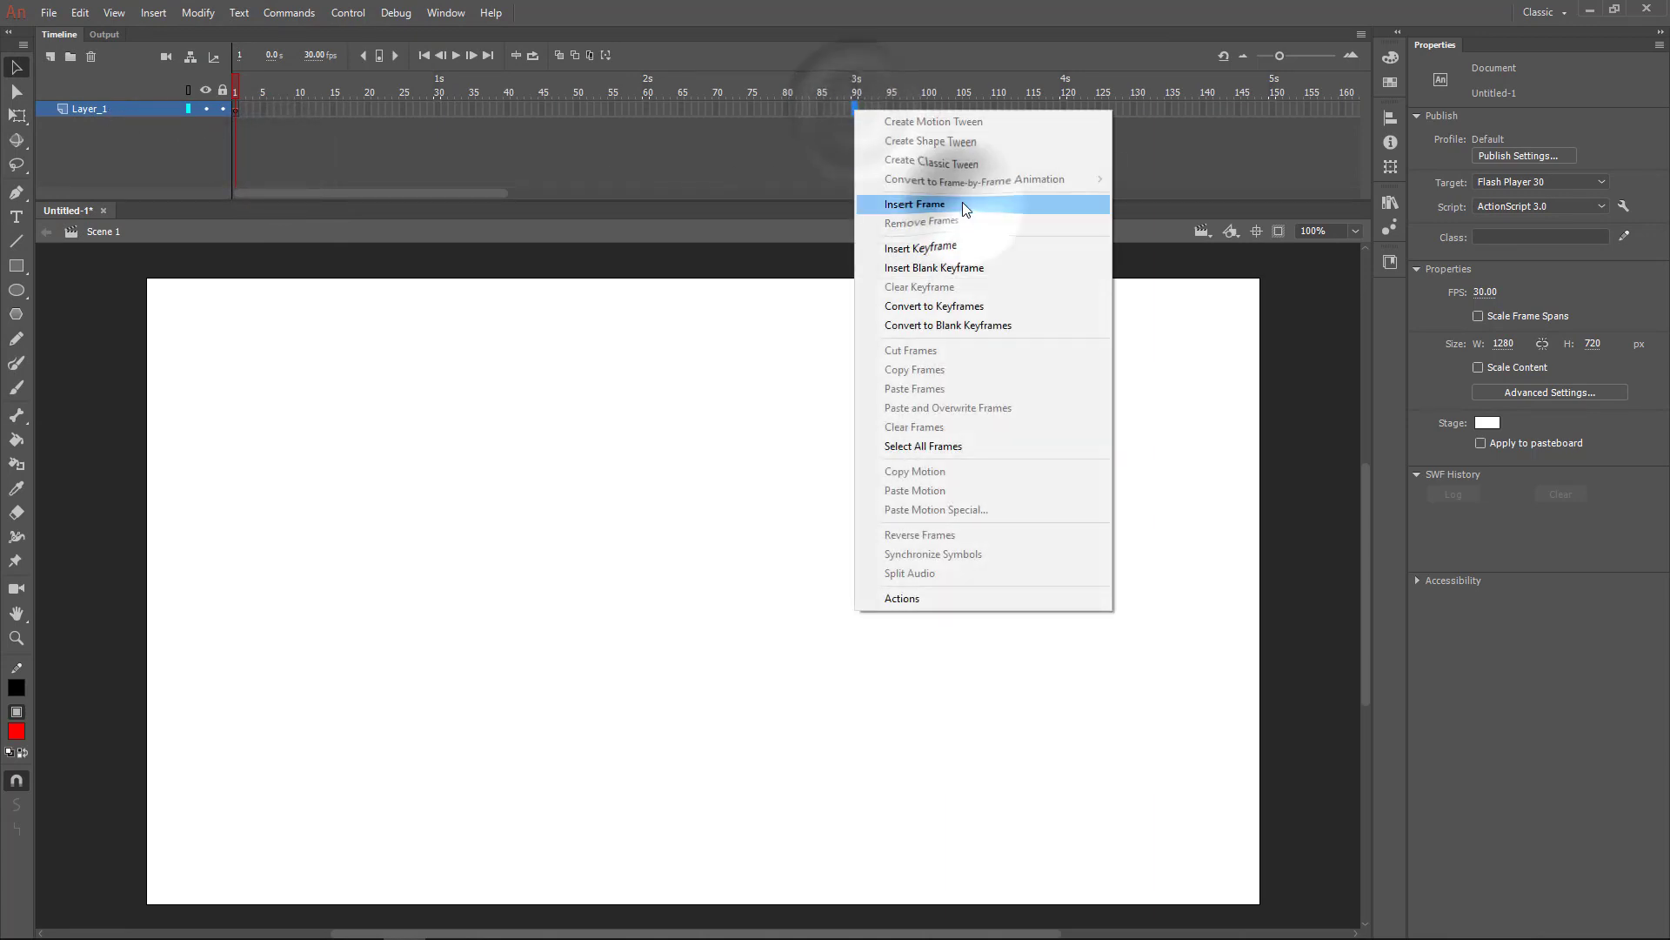
click(914, 204)
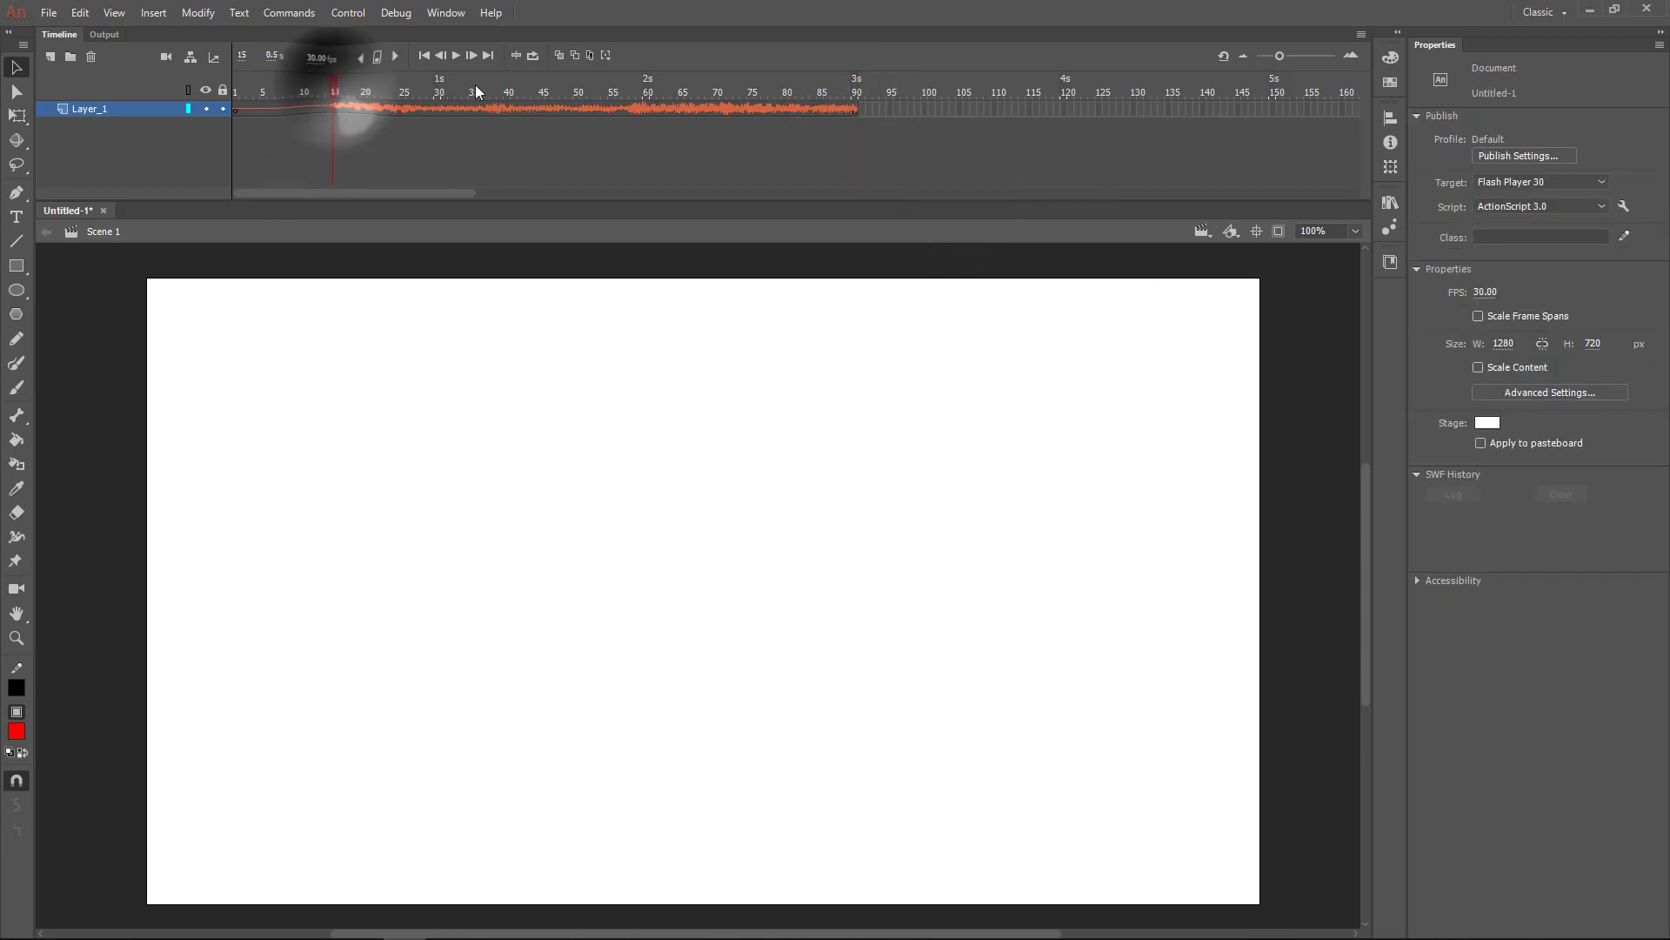
click(470, 56)
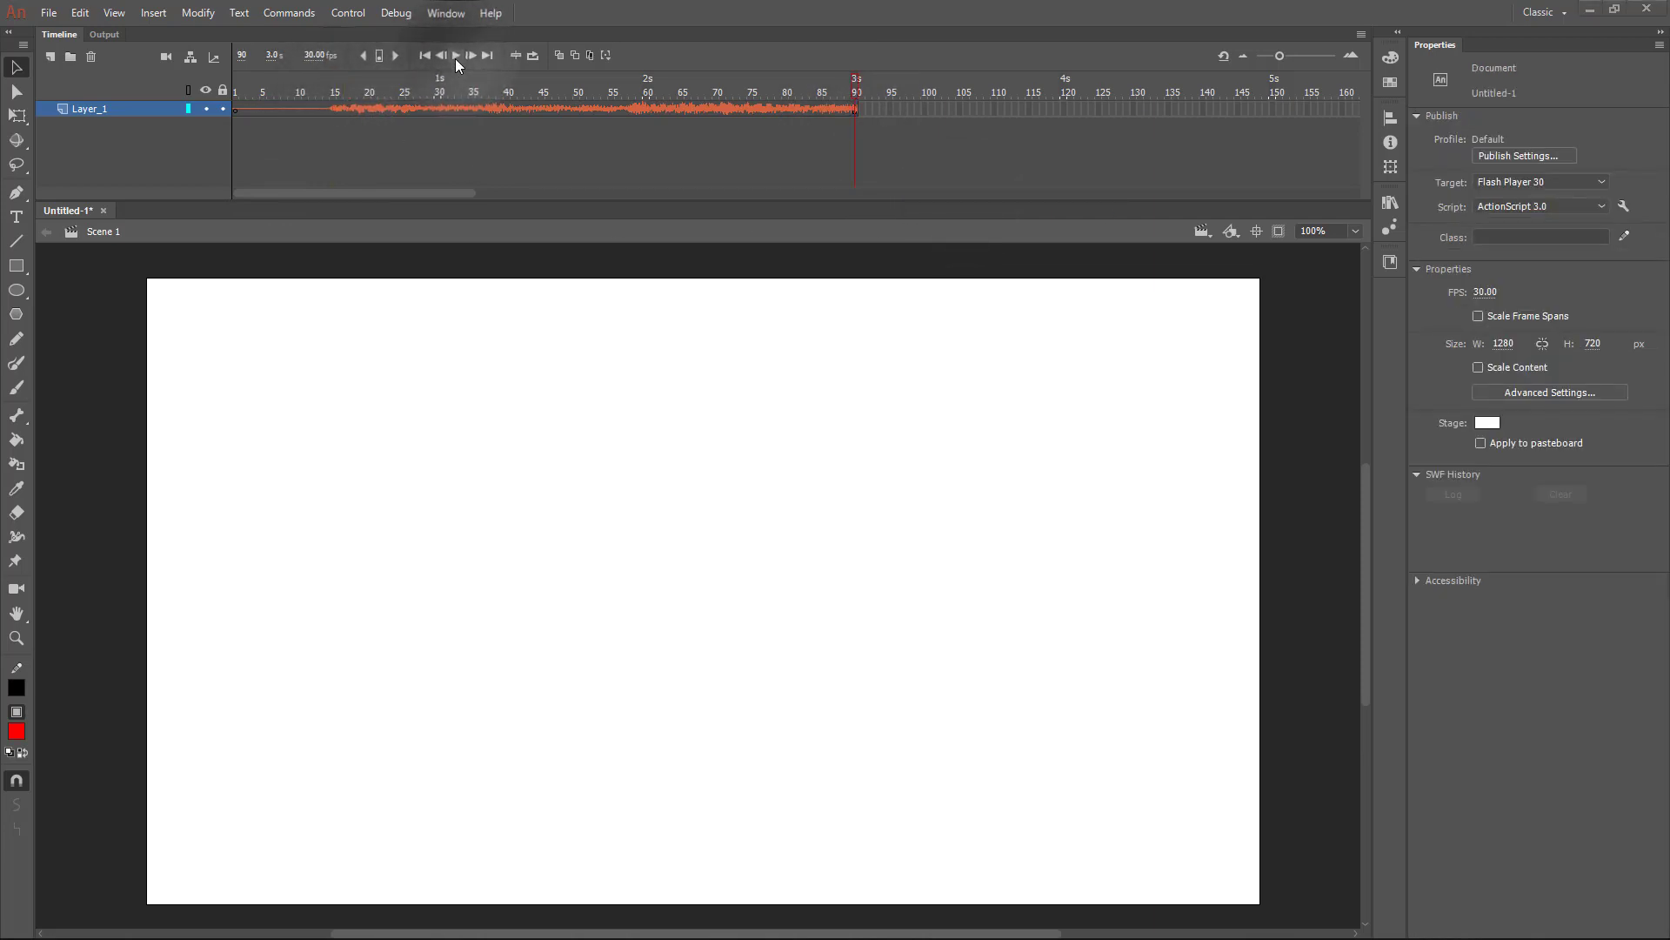
click(455, 56)
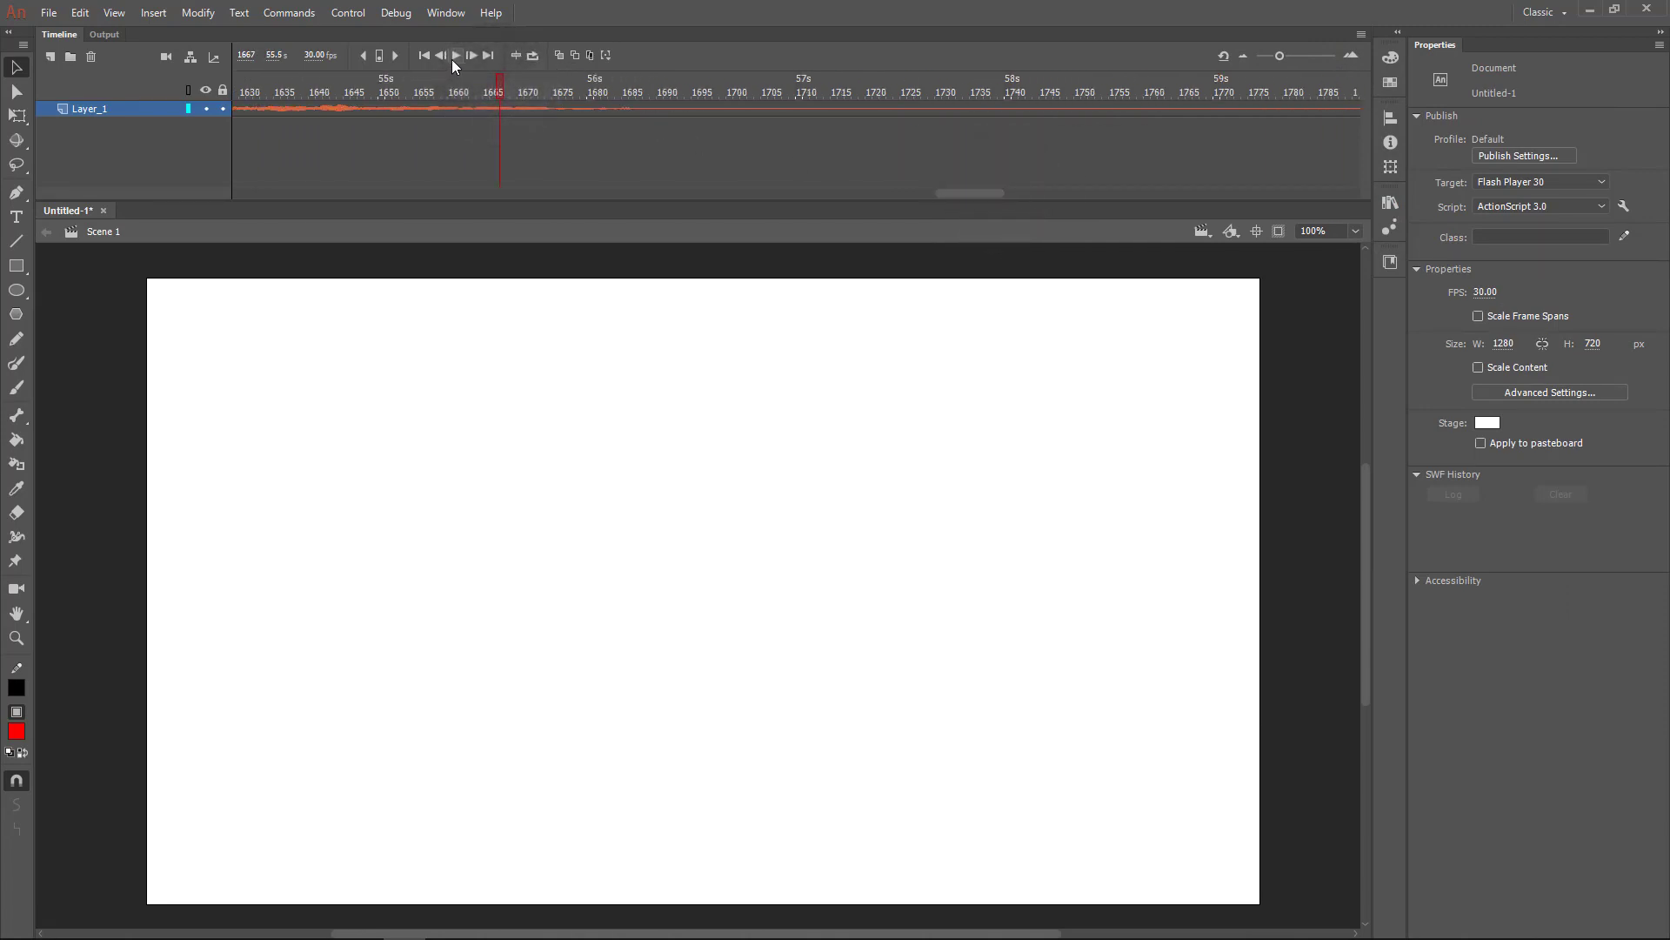
click(898, 92)
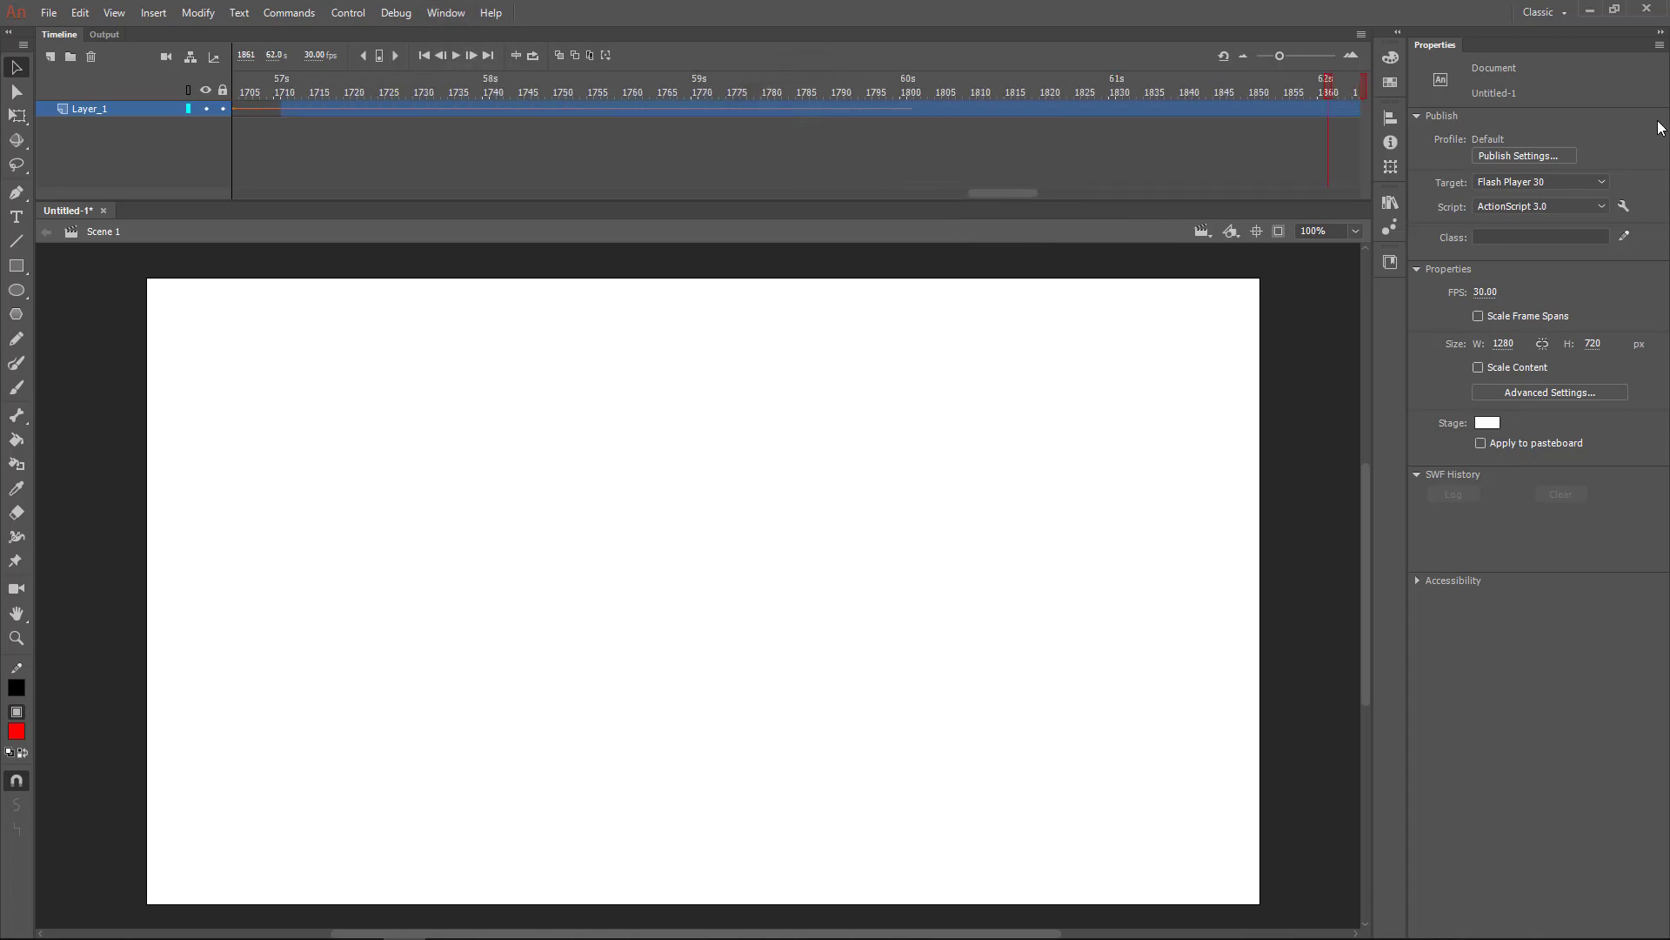
click(1010, 108)
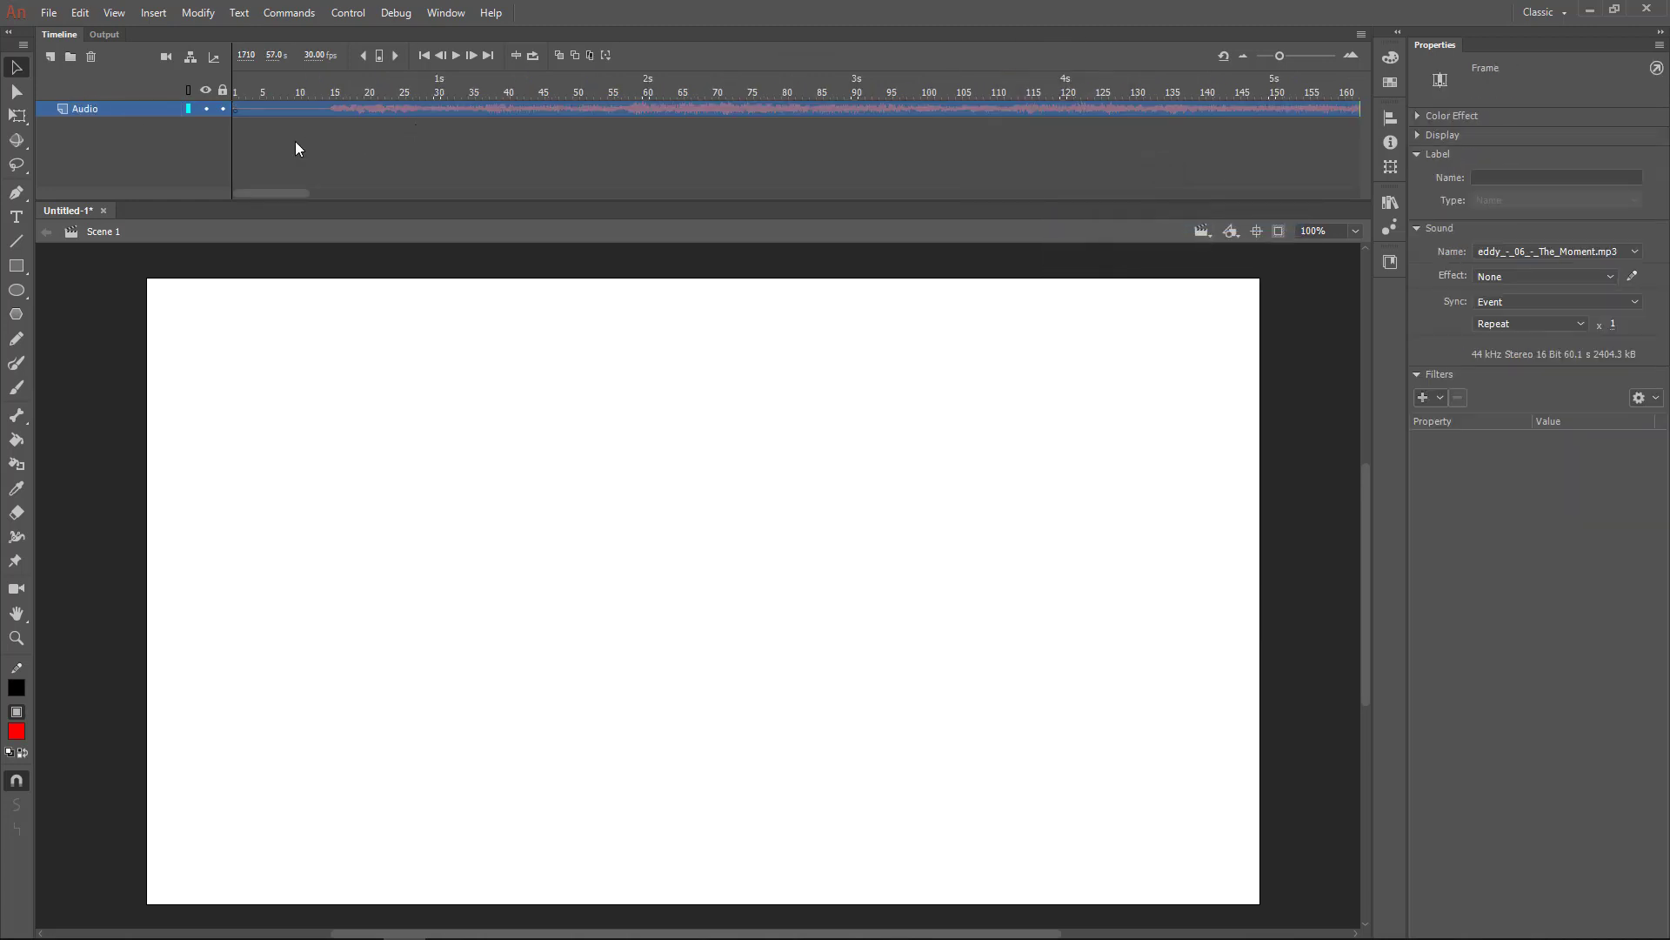
- Add a layer named Drawing above Audio and insert a blank keyframe at frame 31
click(221, 108)
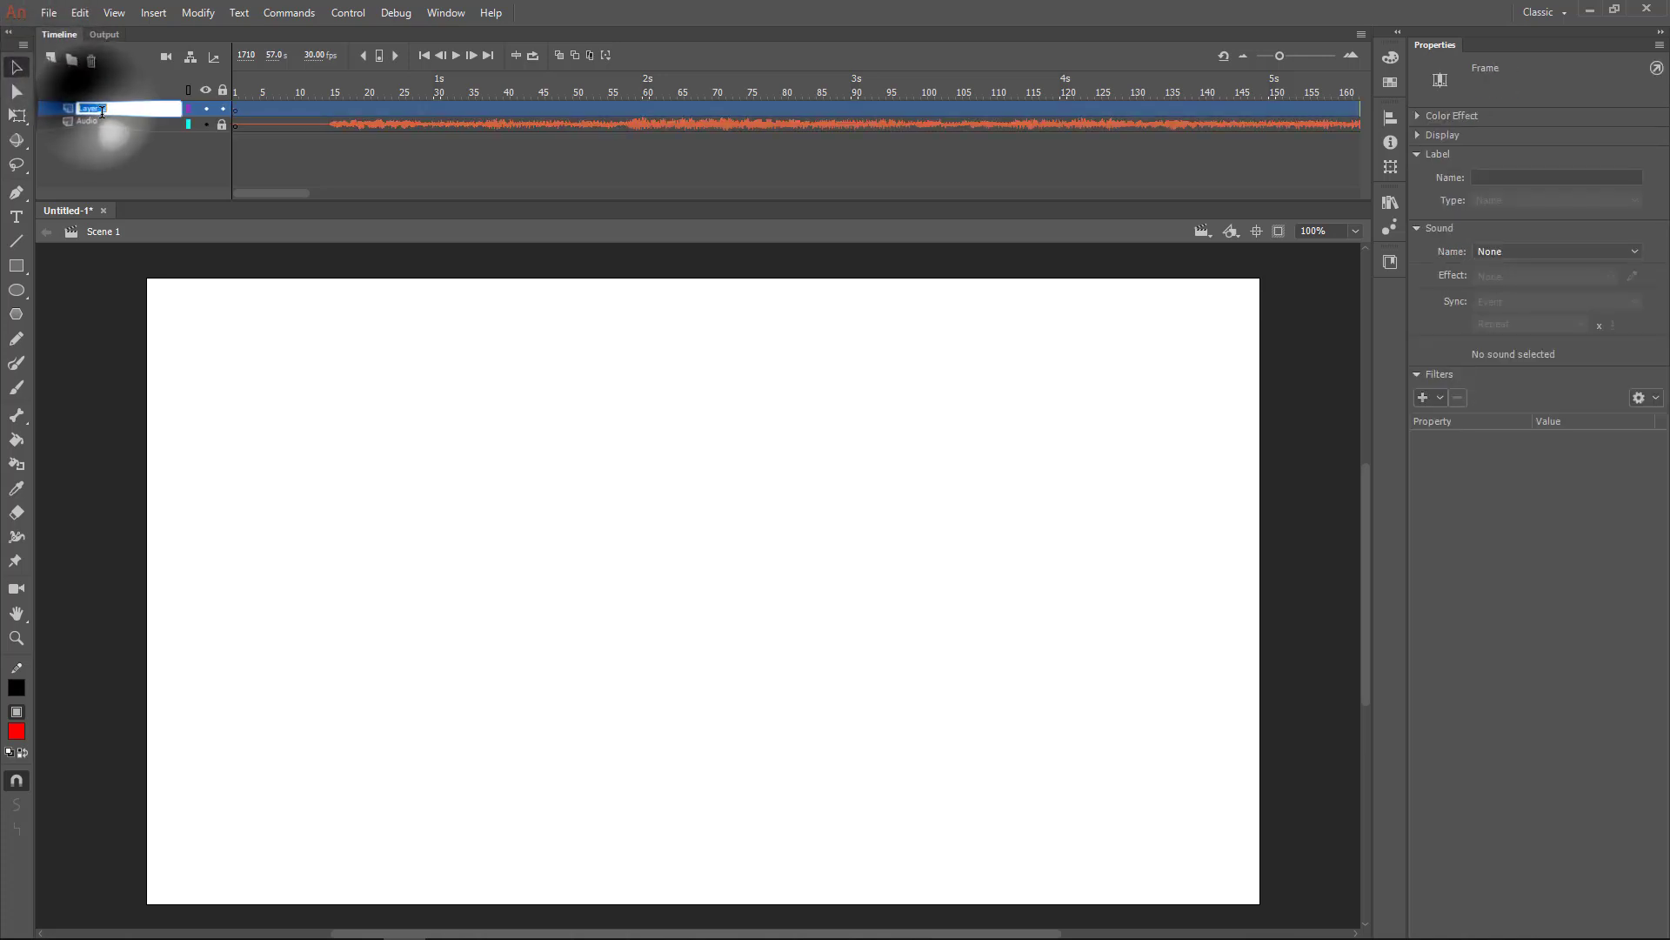
text(Drawing)
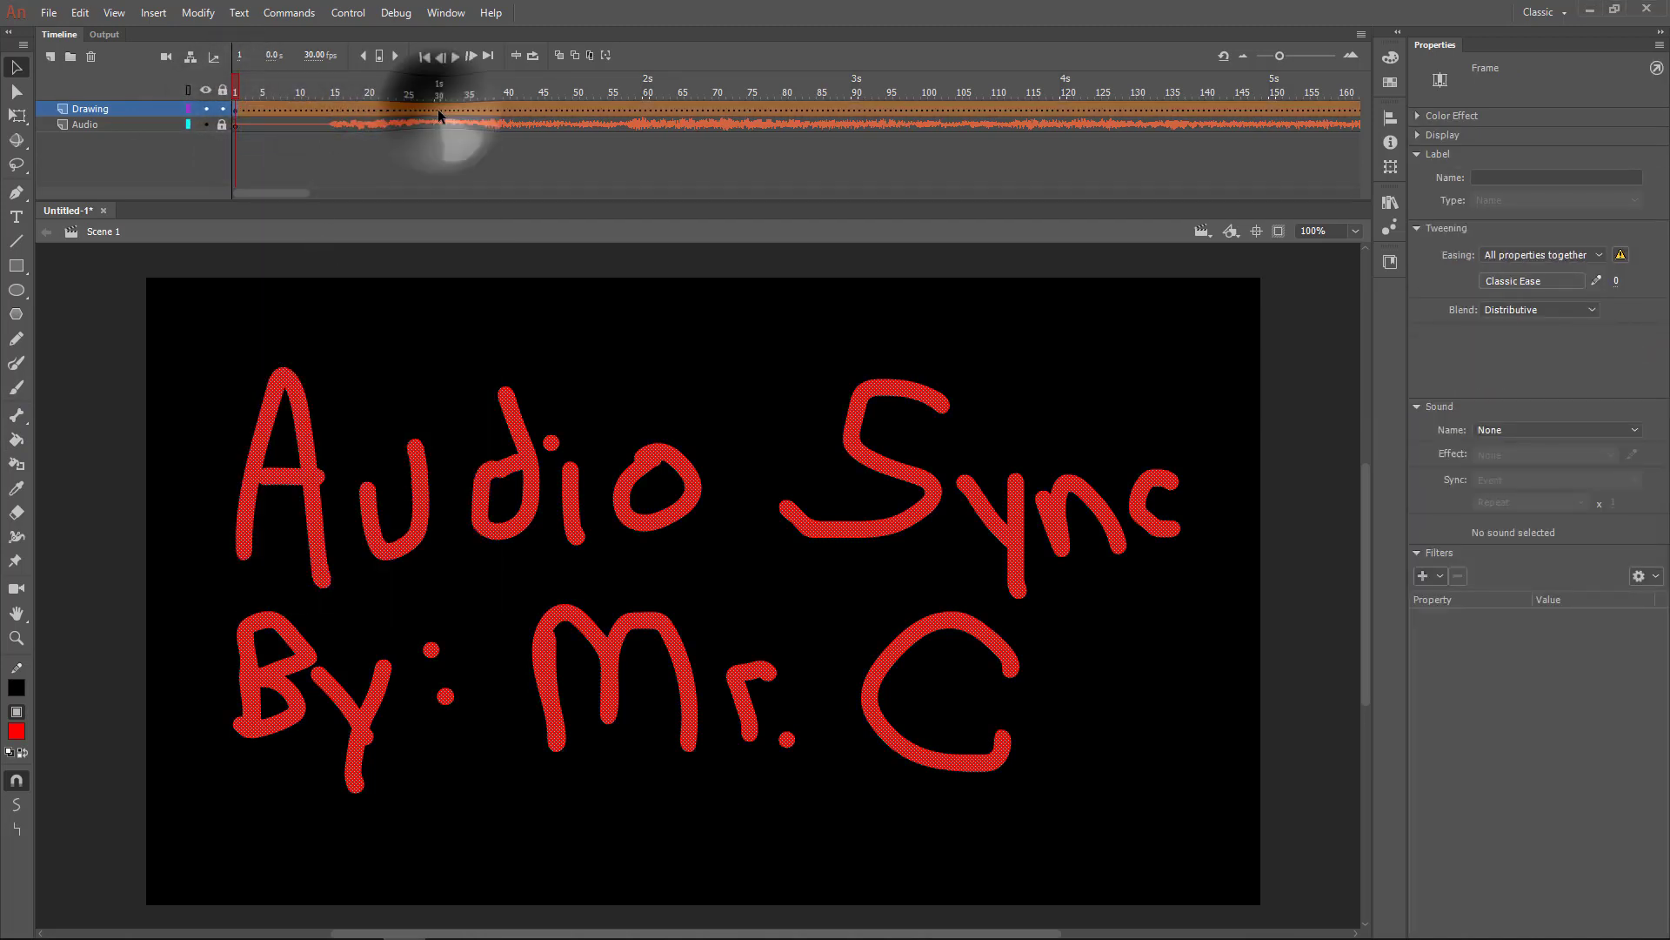
right_click(438, 115)
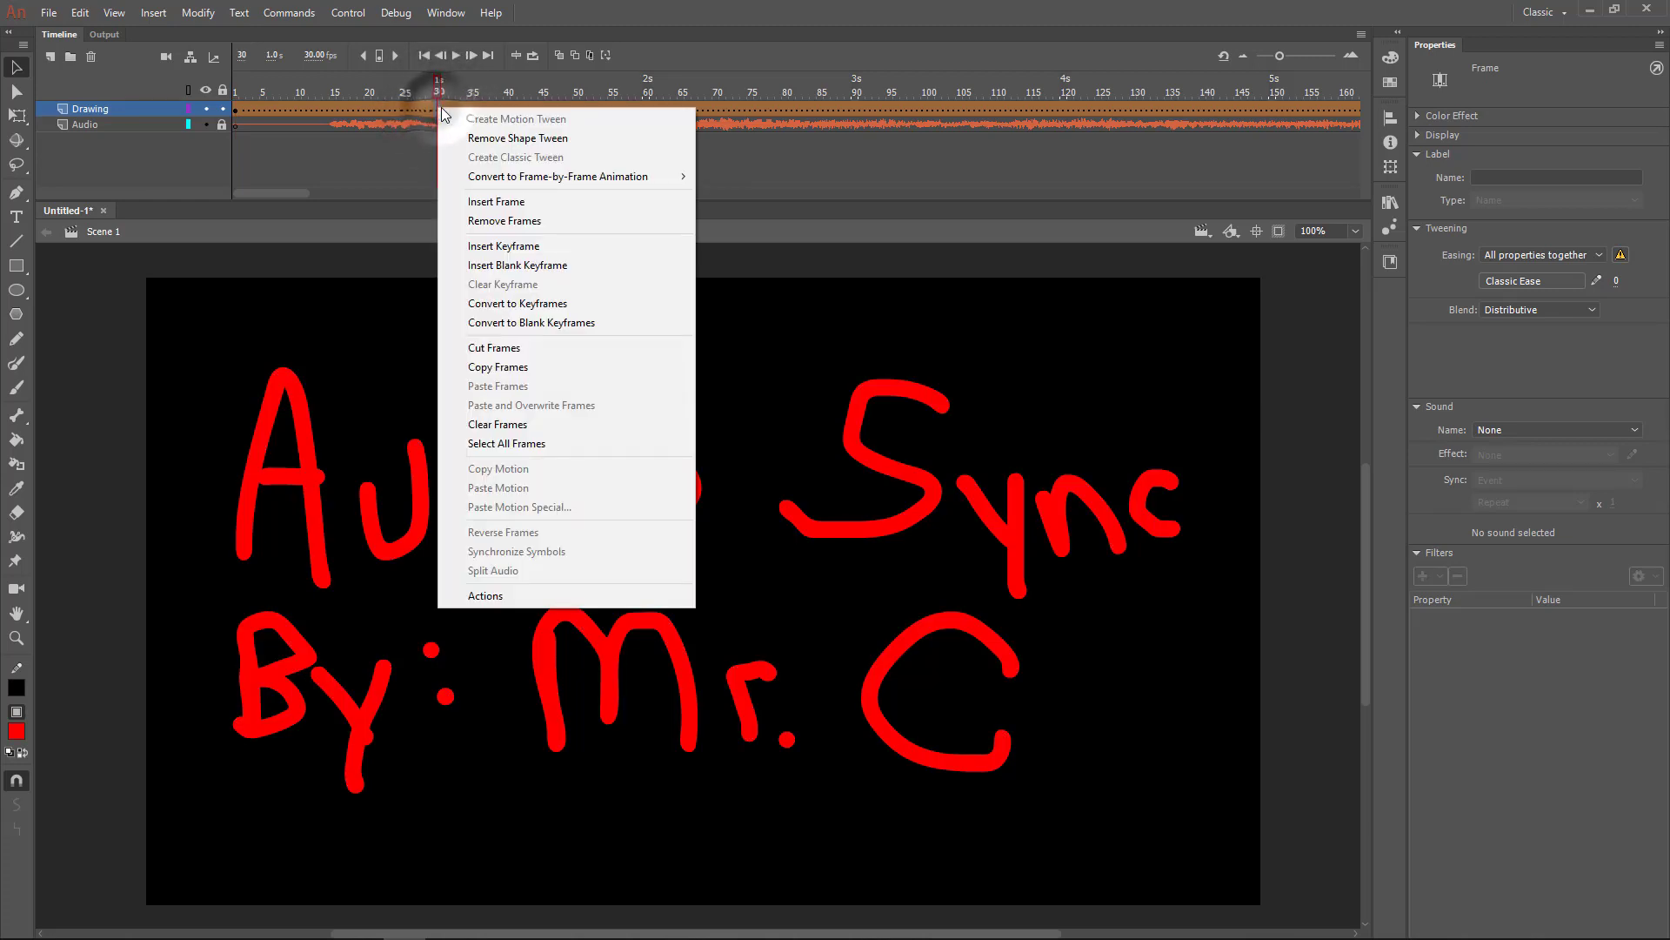
click(505, 221)
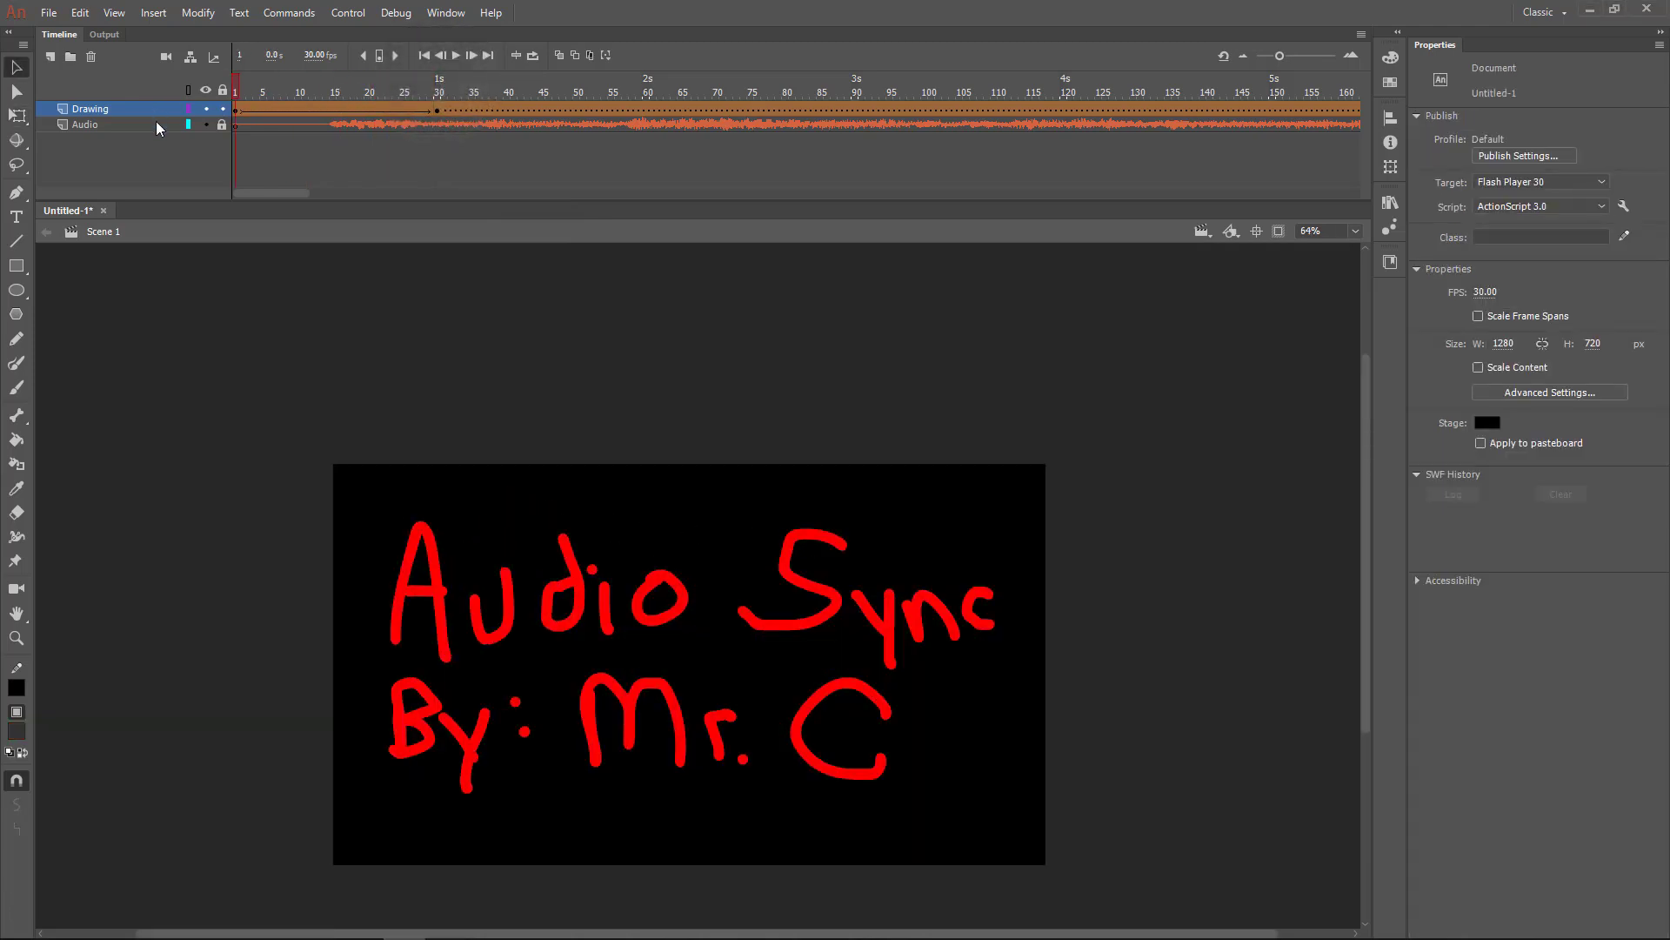
- Show the violin from frame 31 and select the trailing frames 900–980 on both layers
click(454, 55)
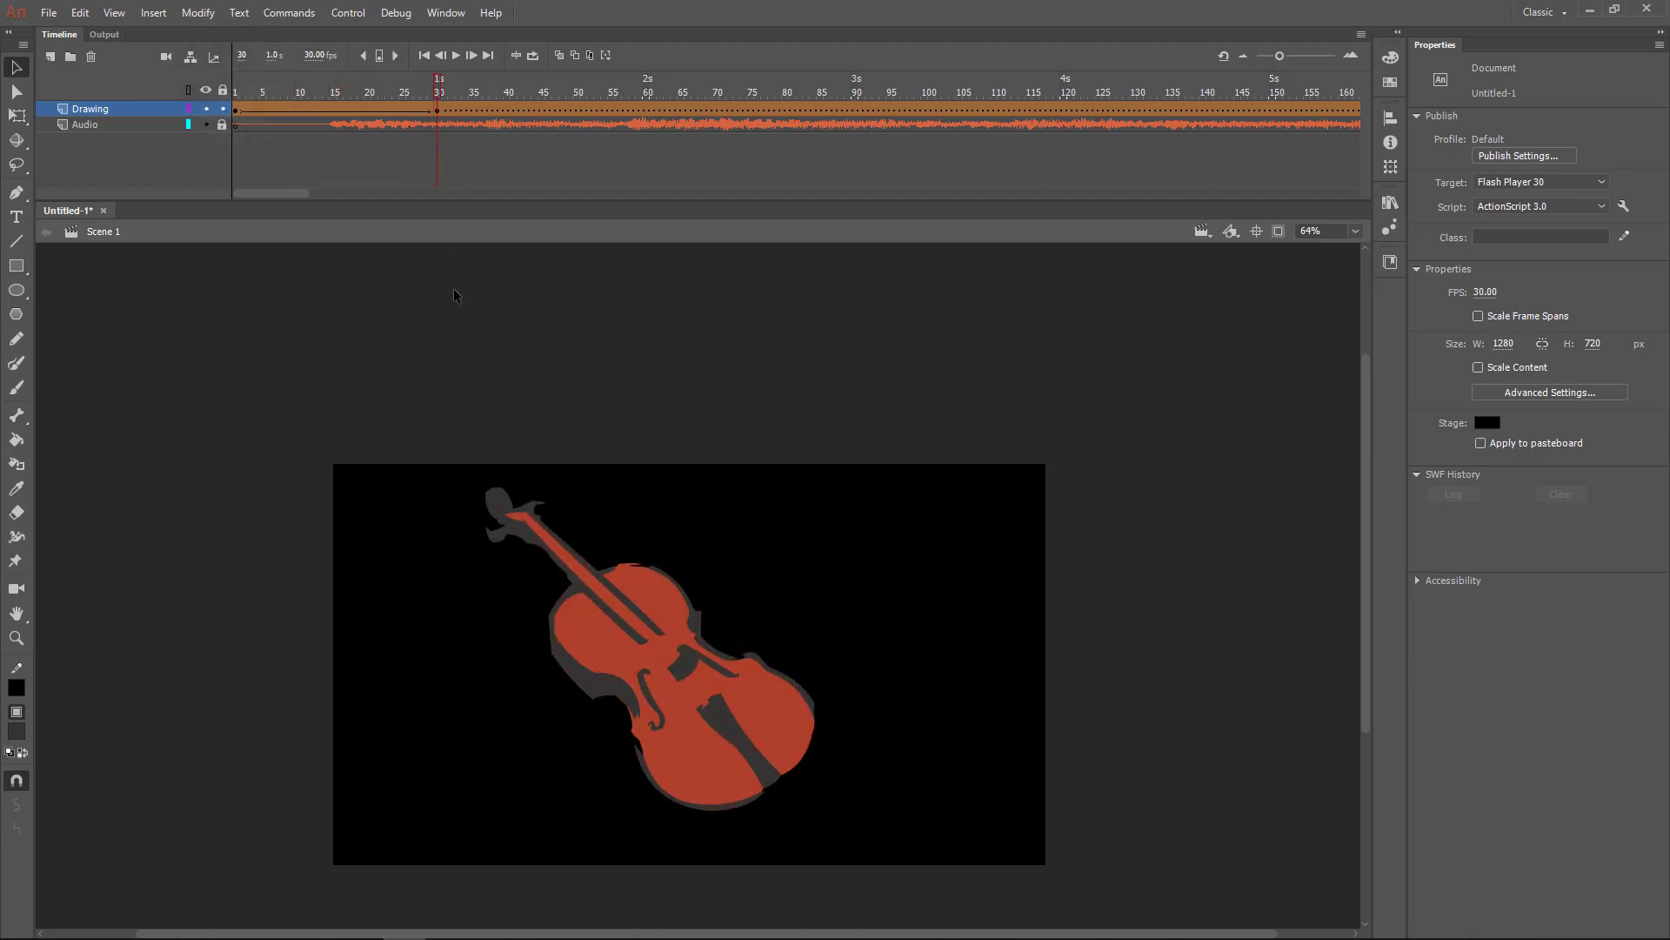
mouse_move(263, 202)
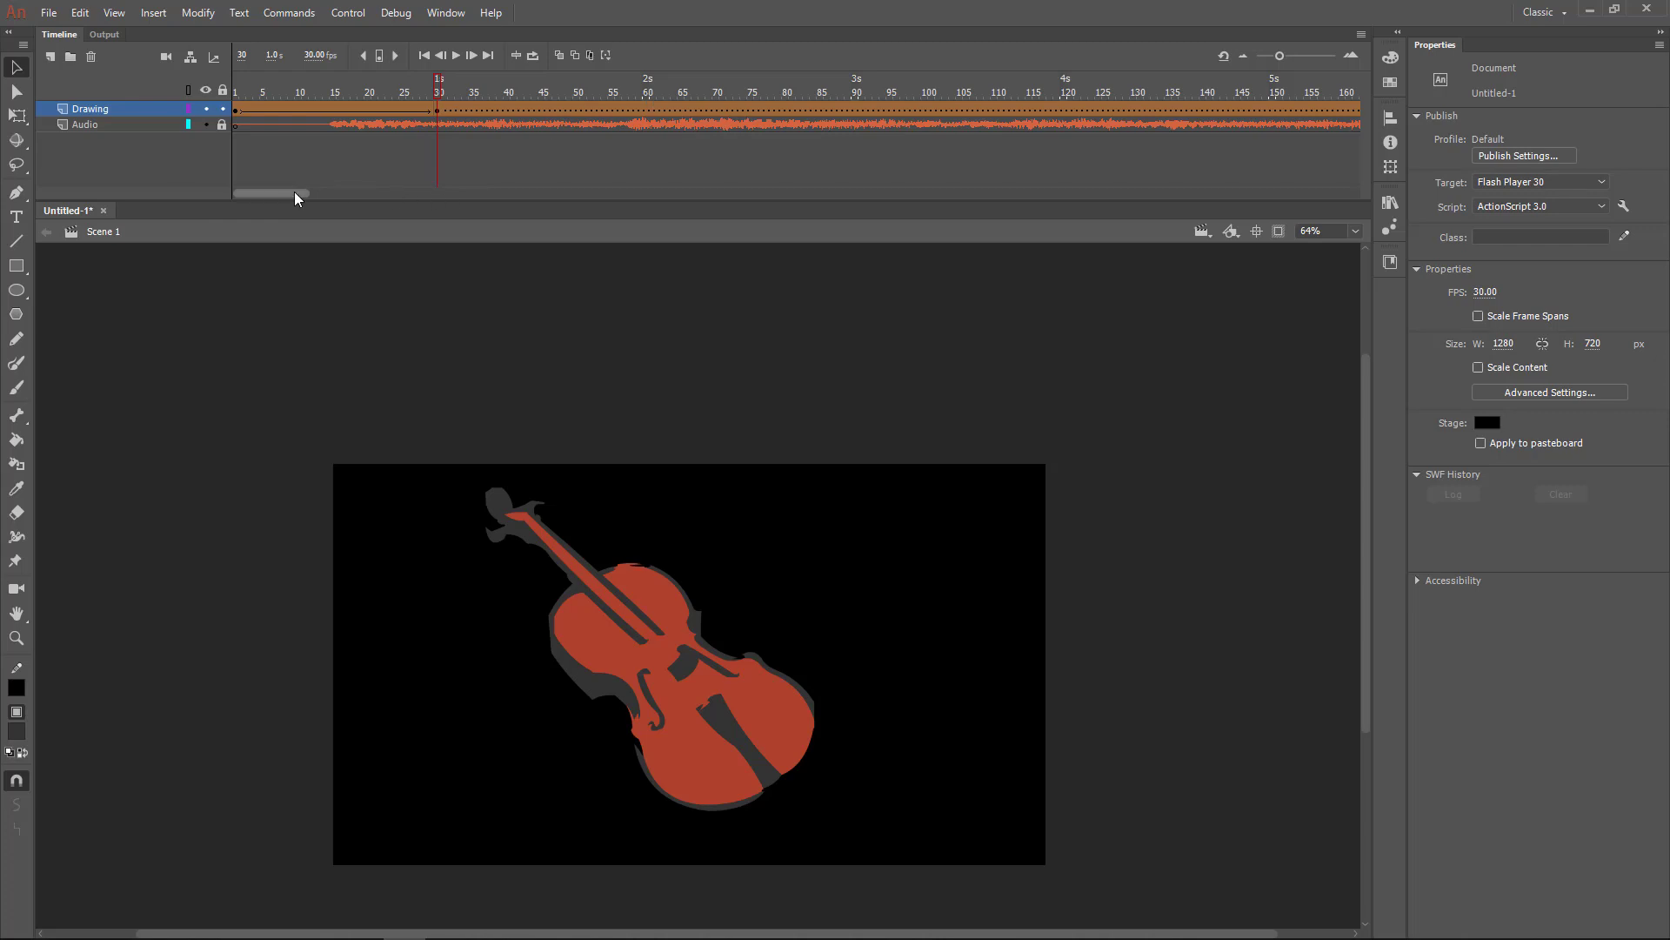
drag(272, 195, 1054, 195)
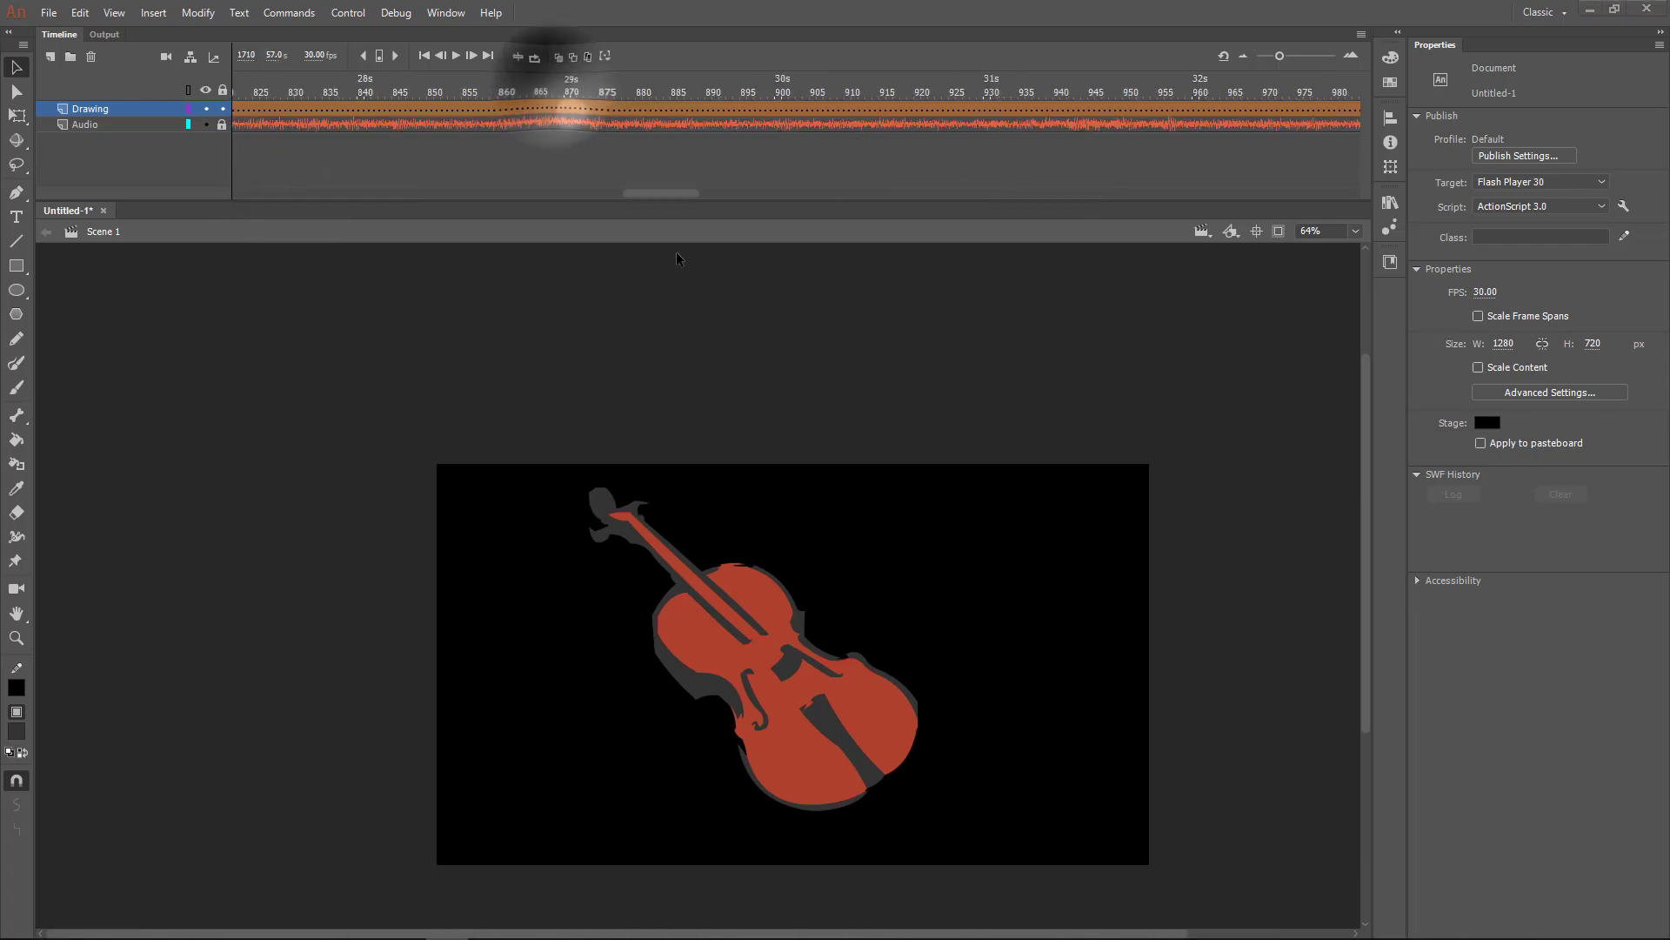
click(841, 92)
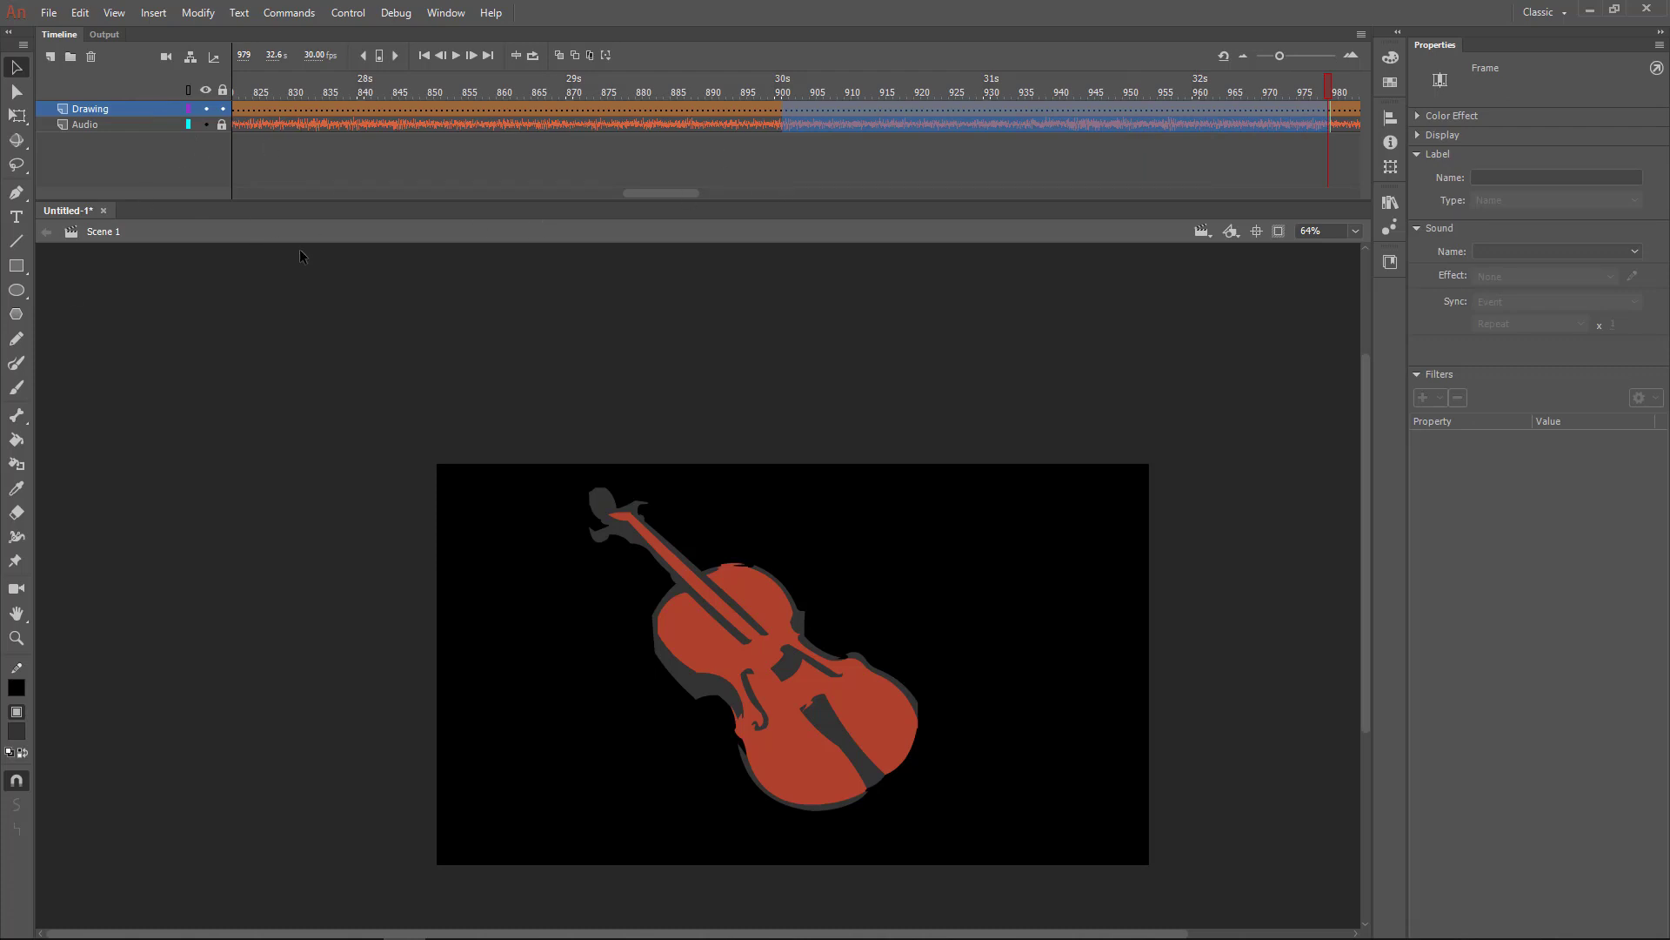
mouse_move(882, 203)
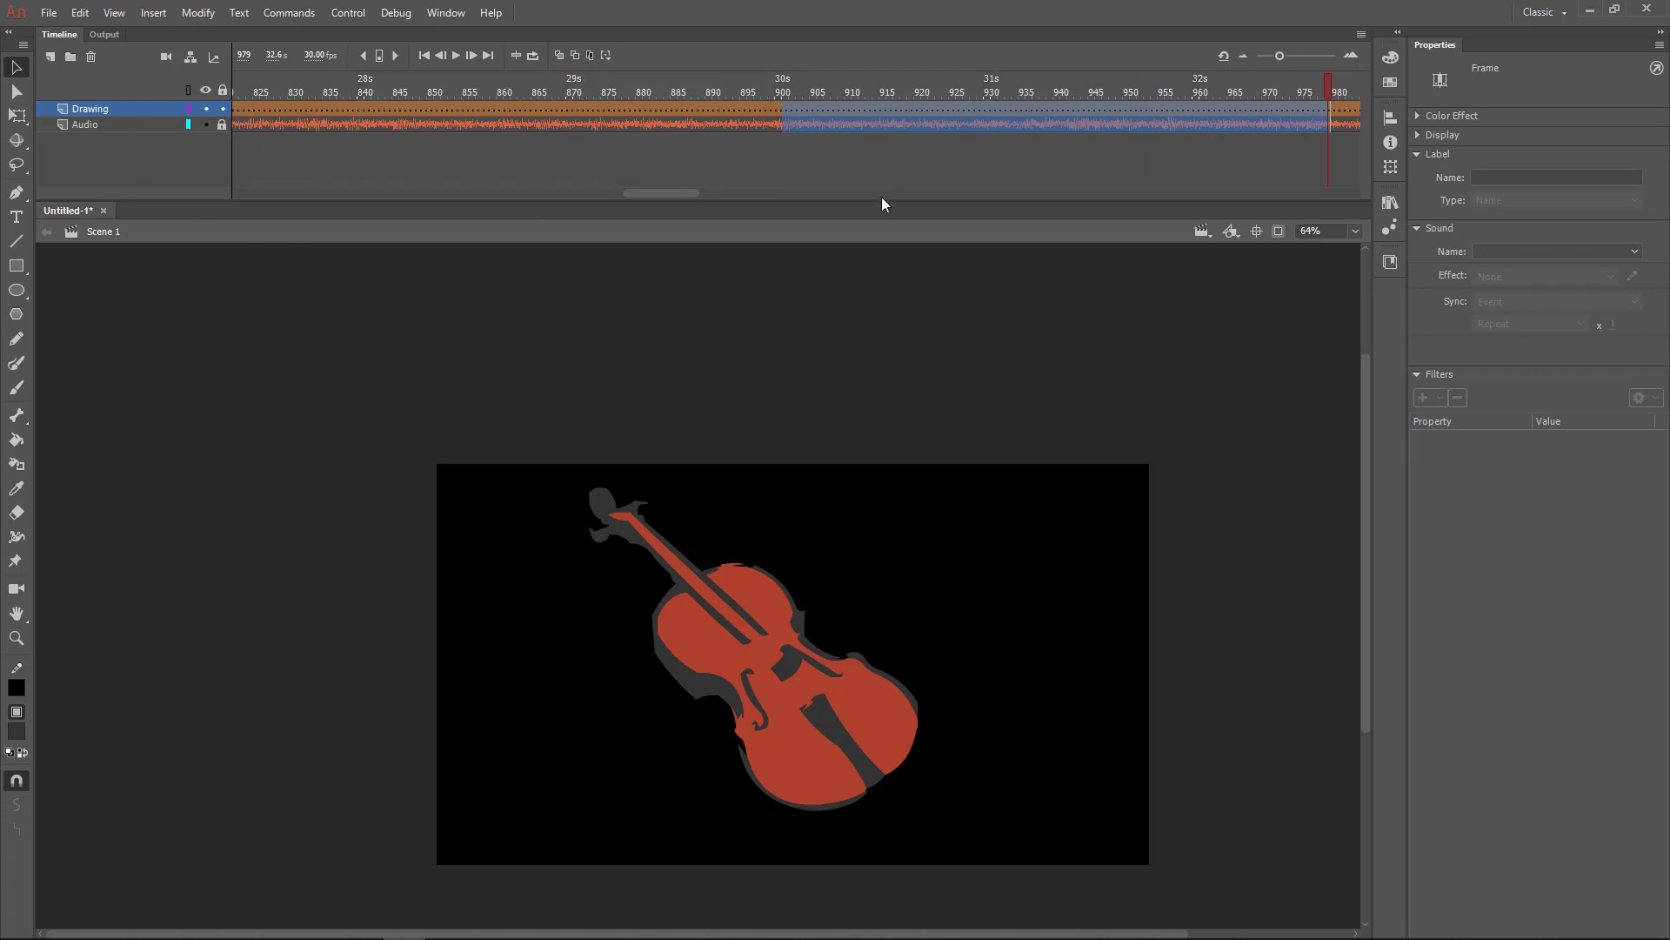
- Save the document as 'Mr. C - Audio Sync.fla' in My Drive > Animate on Google Drive
click(49, 13)
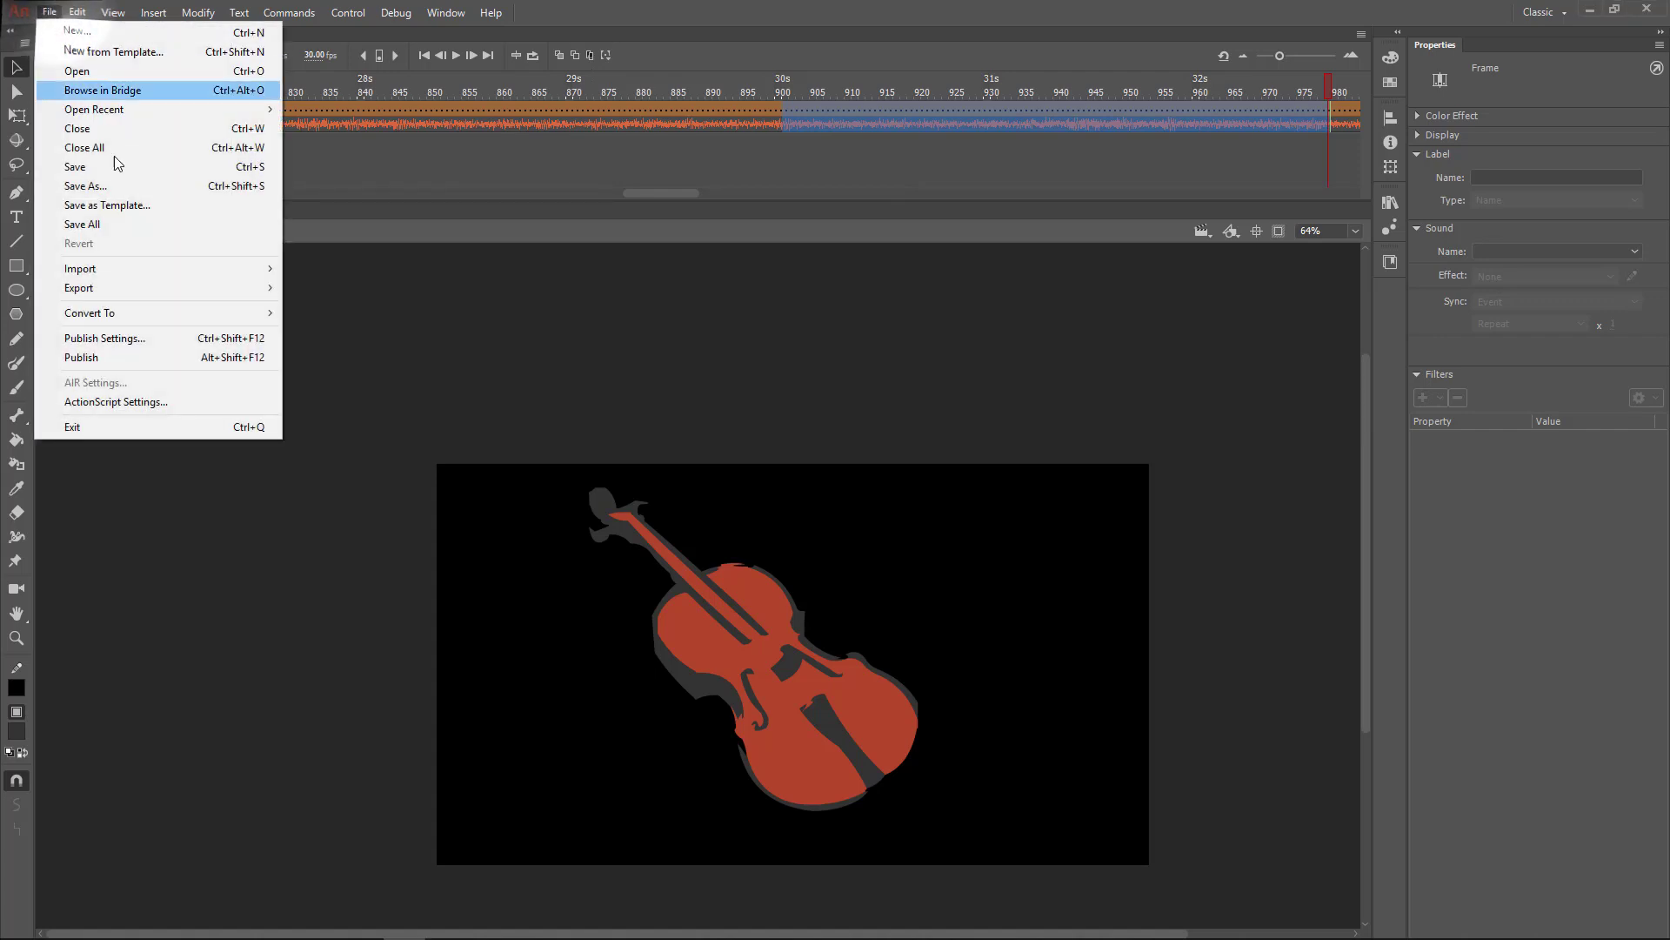
click(84, 186)
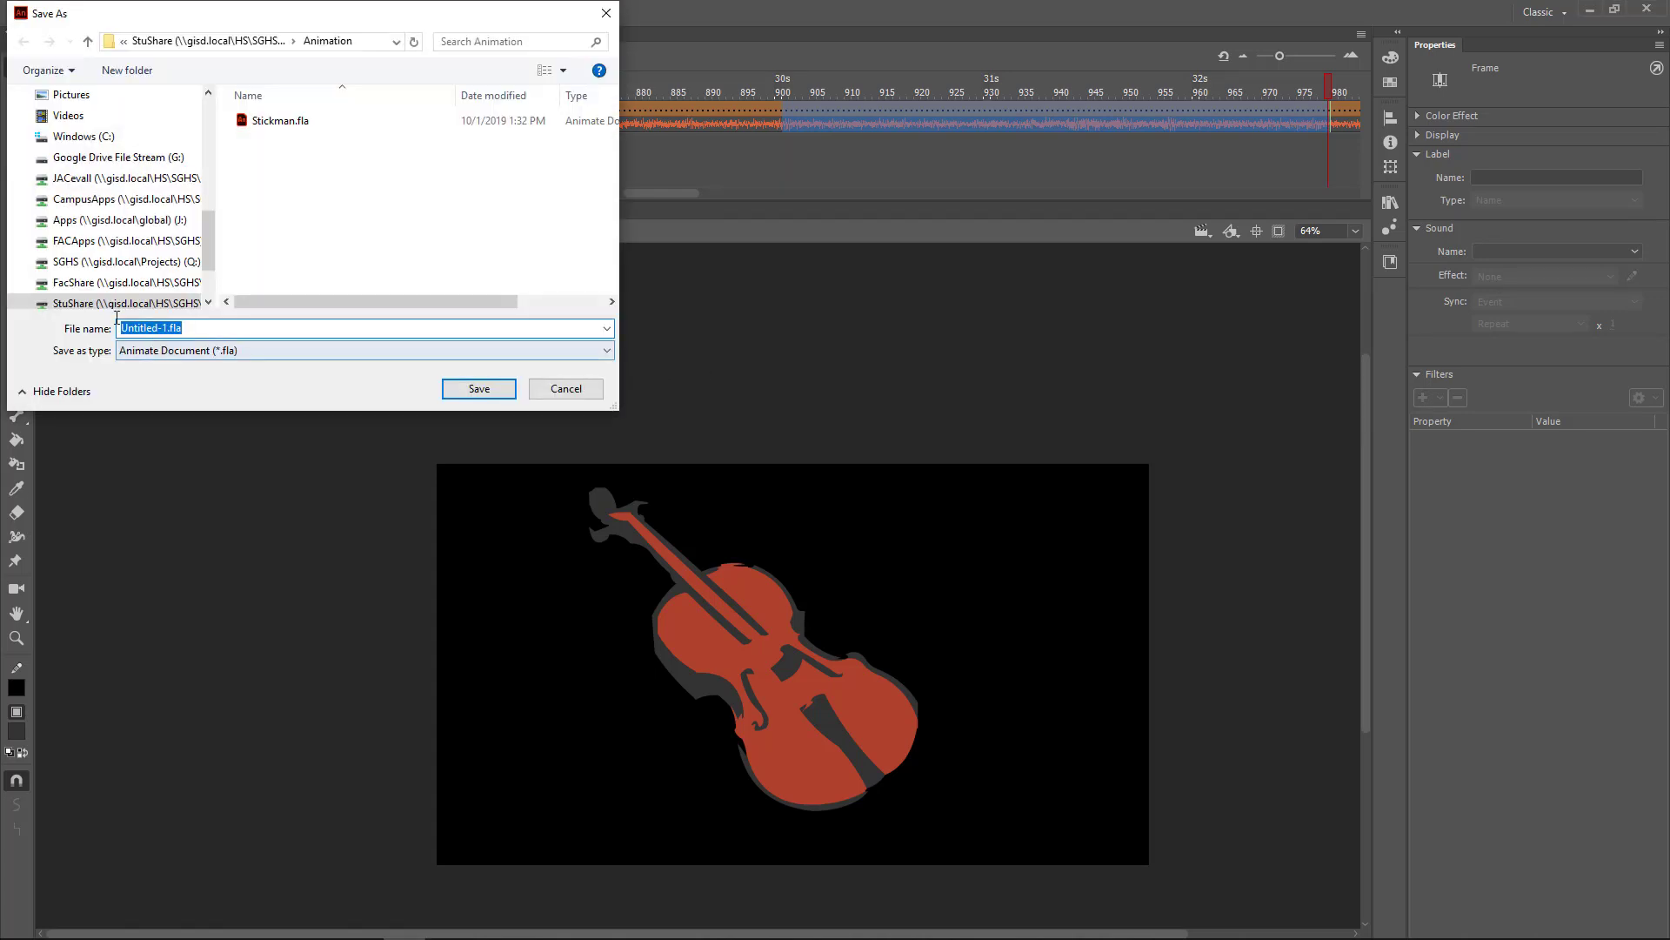
click(119, 157)
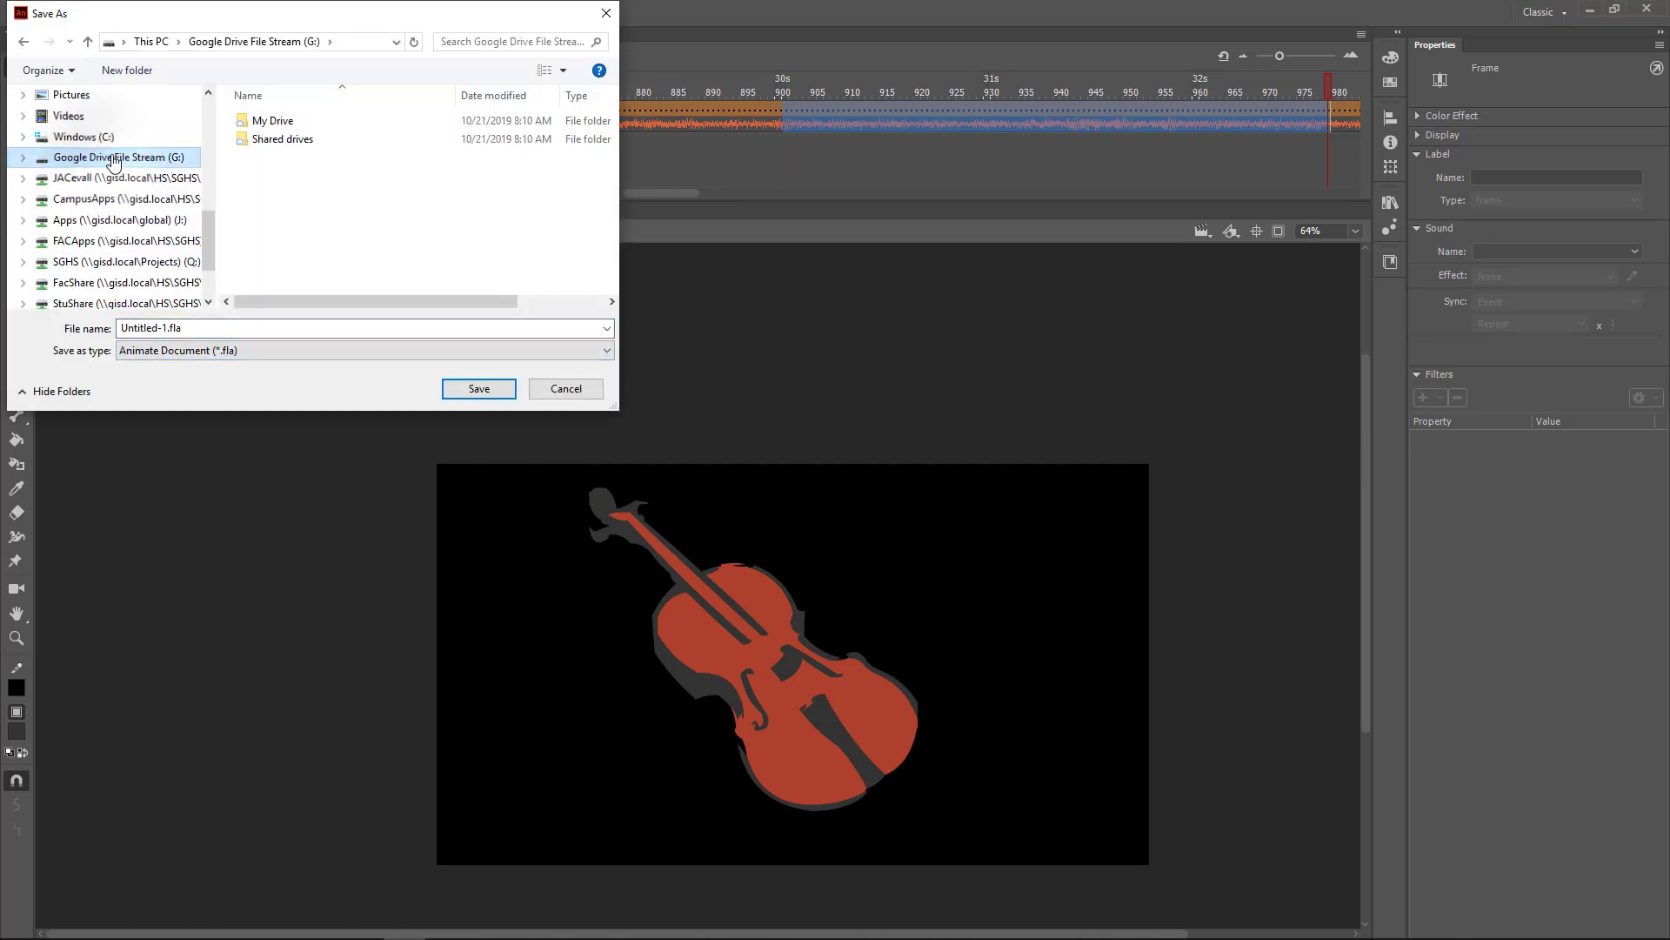
click(274, 120)
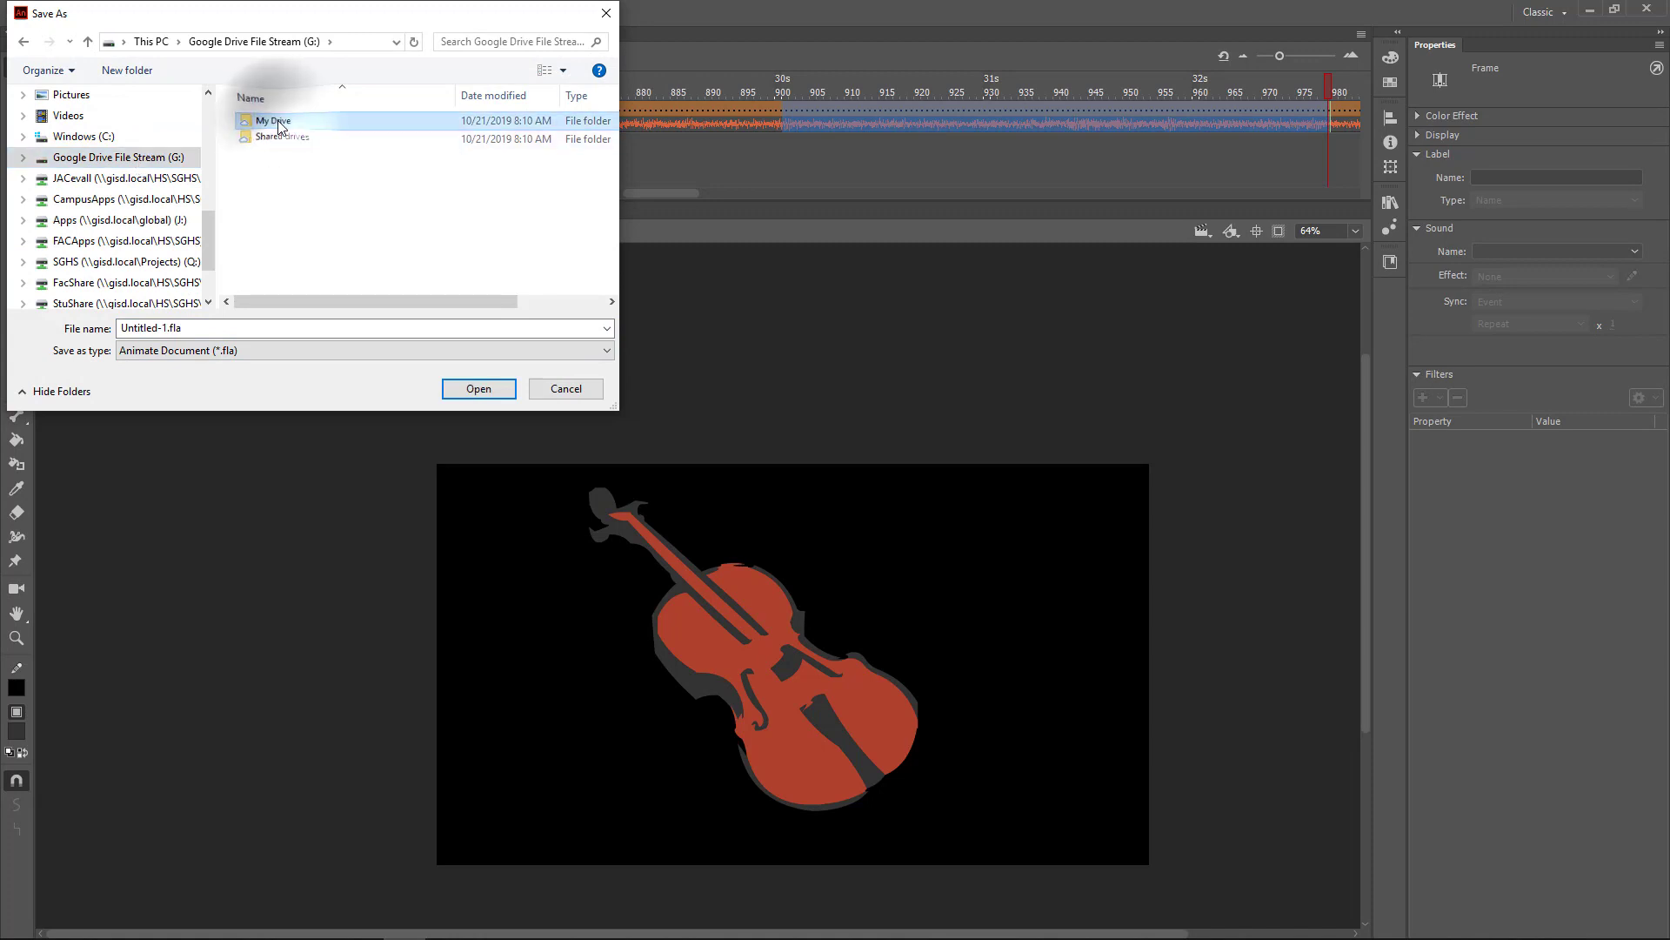
double_click(274, 120)
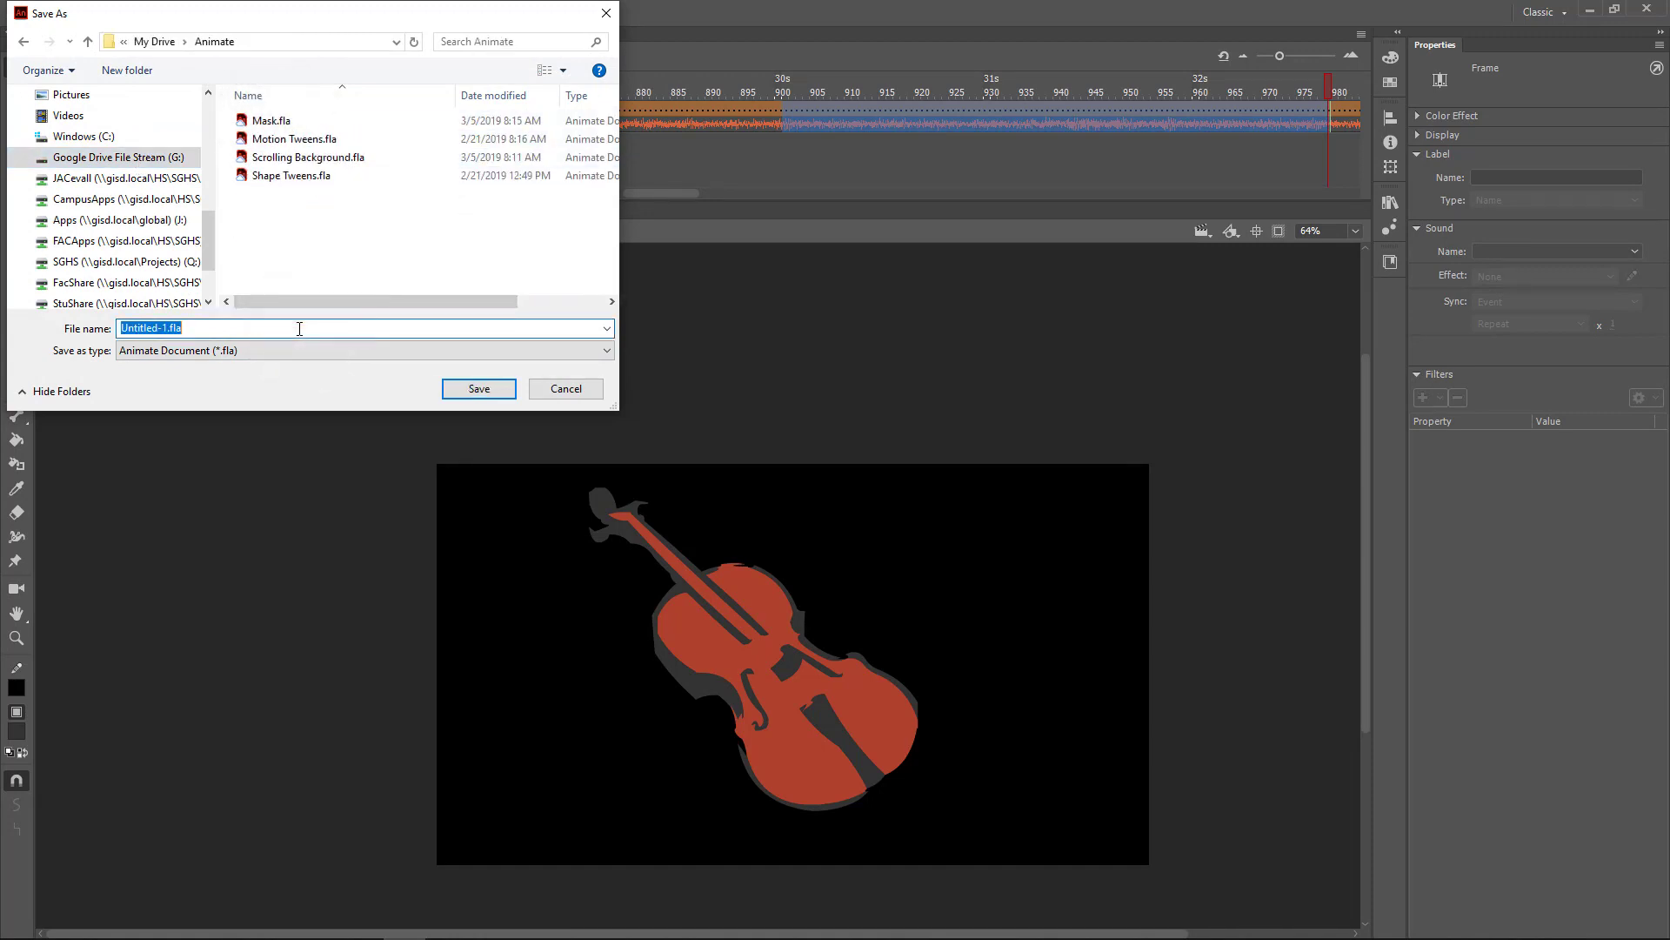
text(Audio Sybn)
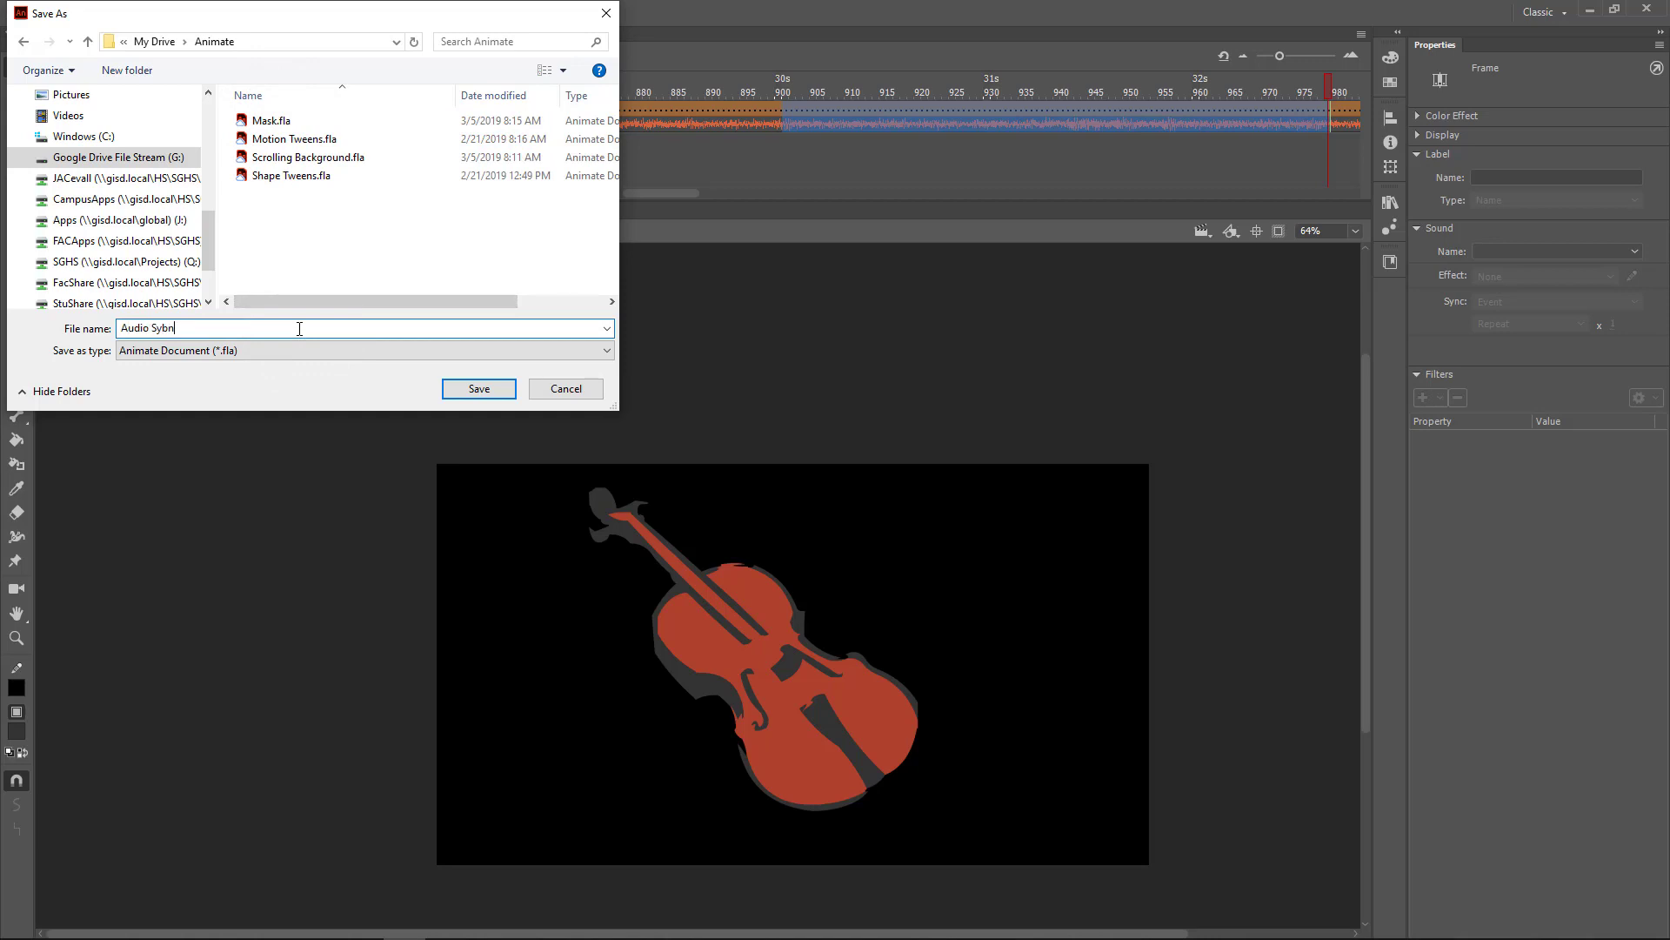
text(Mr. C -Audio Sync)
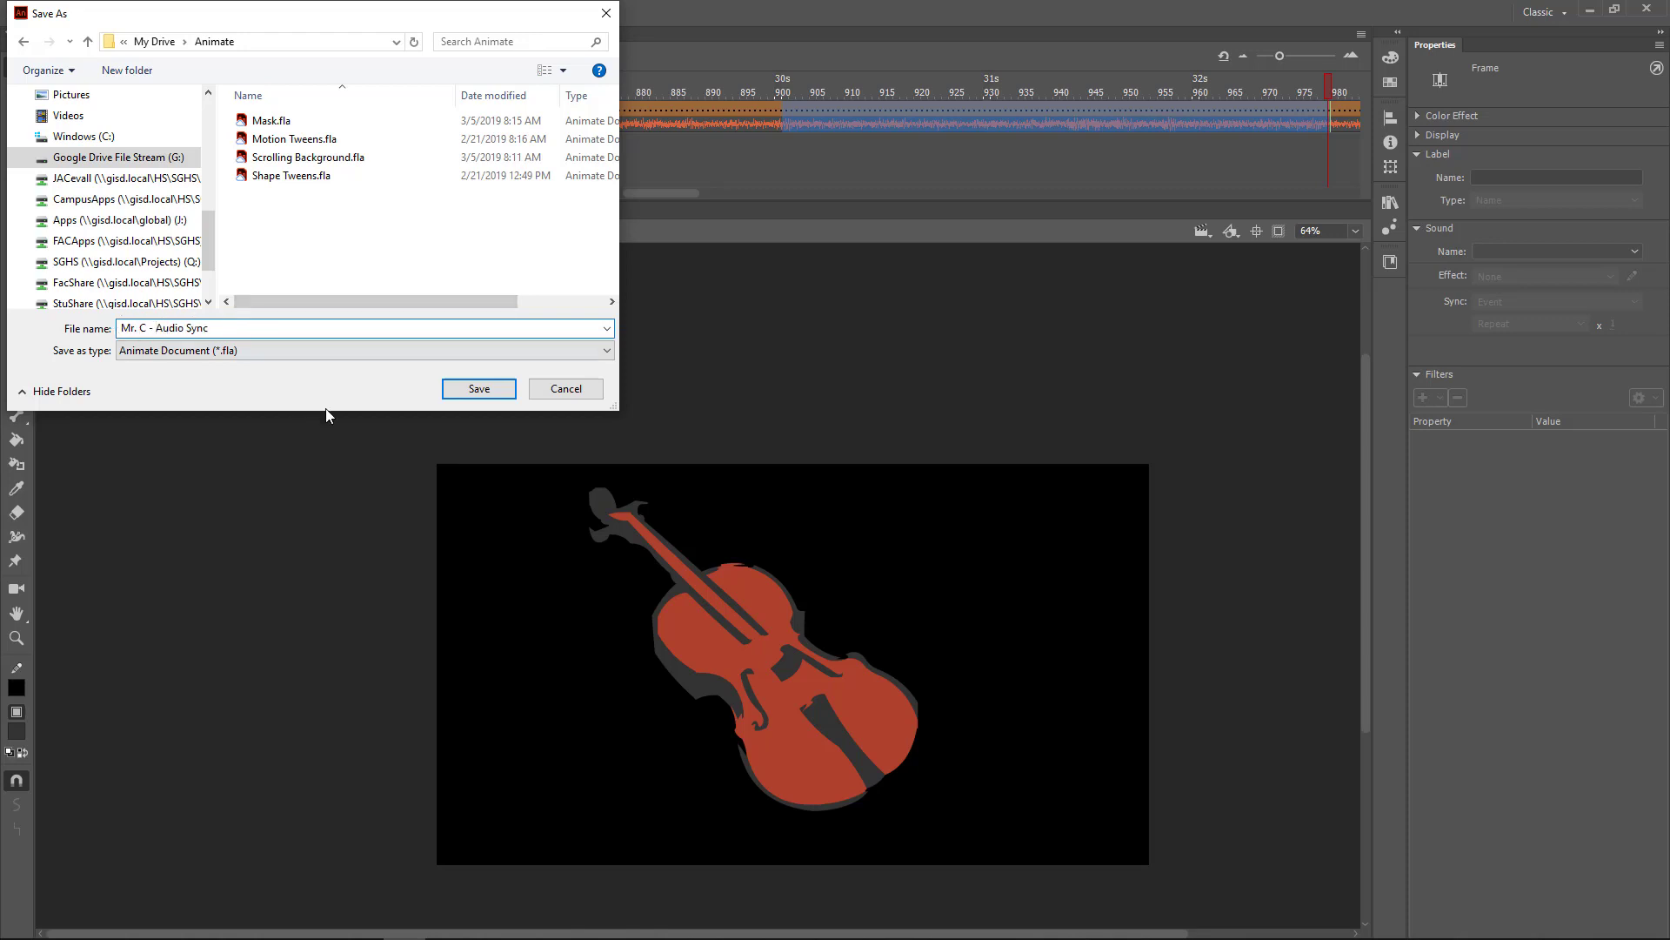
click(477, 388)
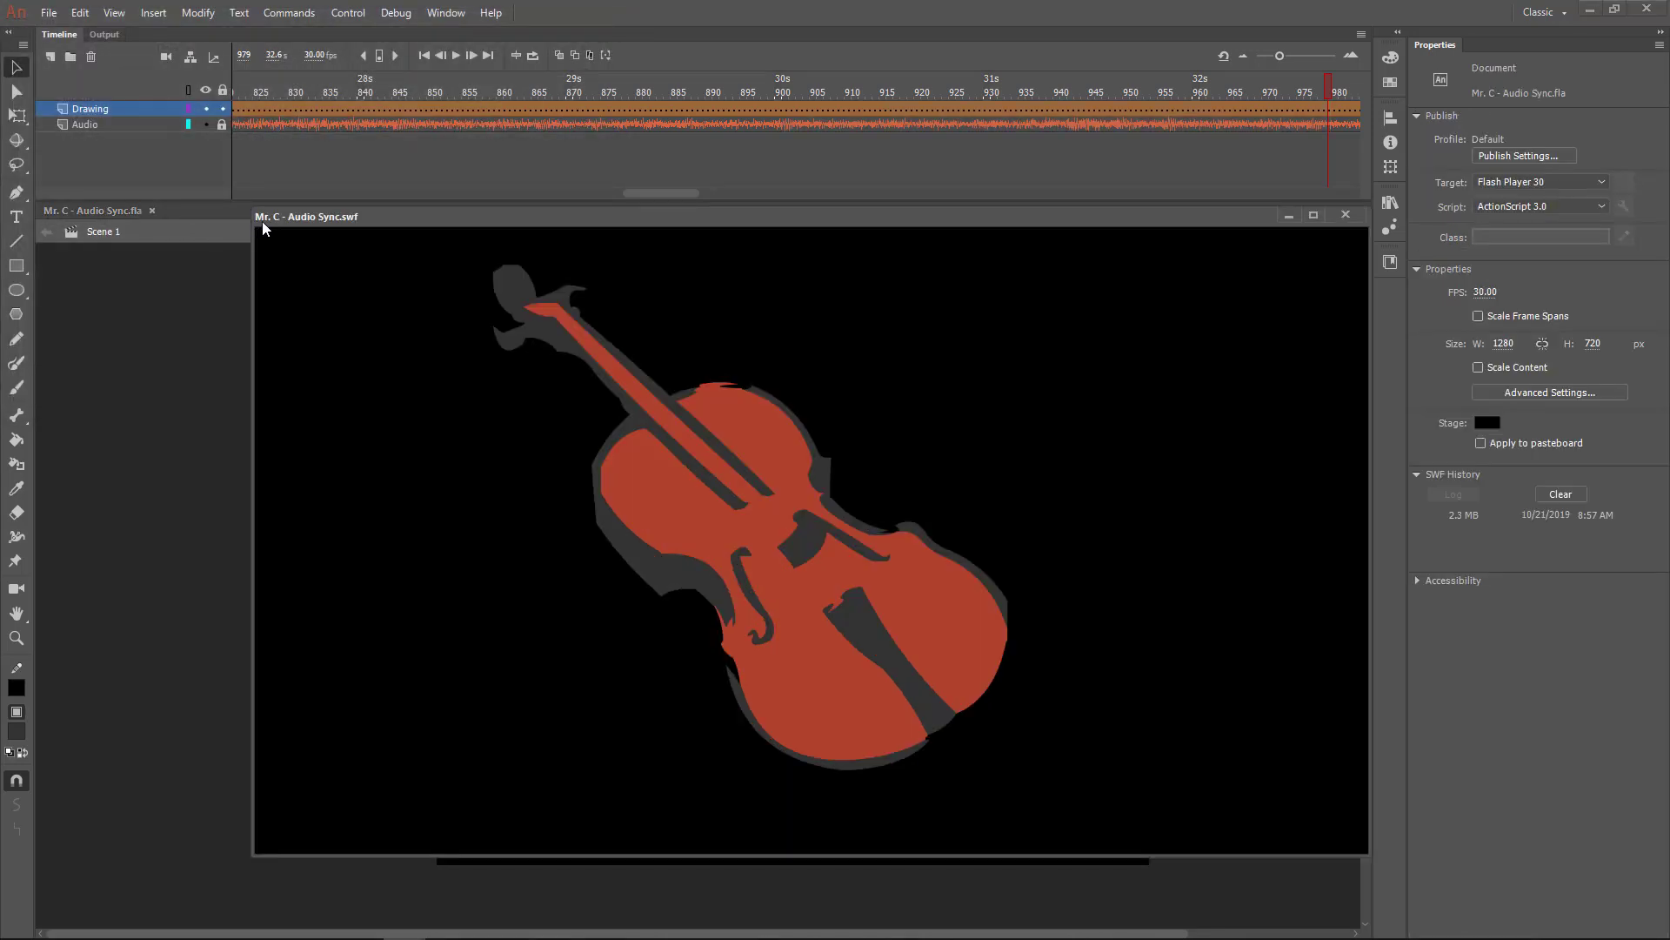
mouse_move(351, 228)
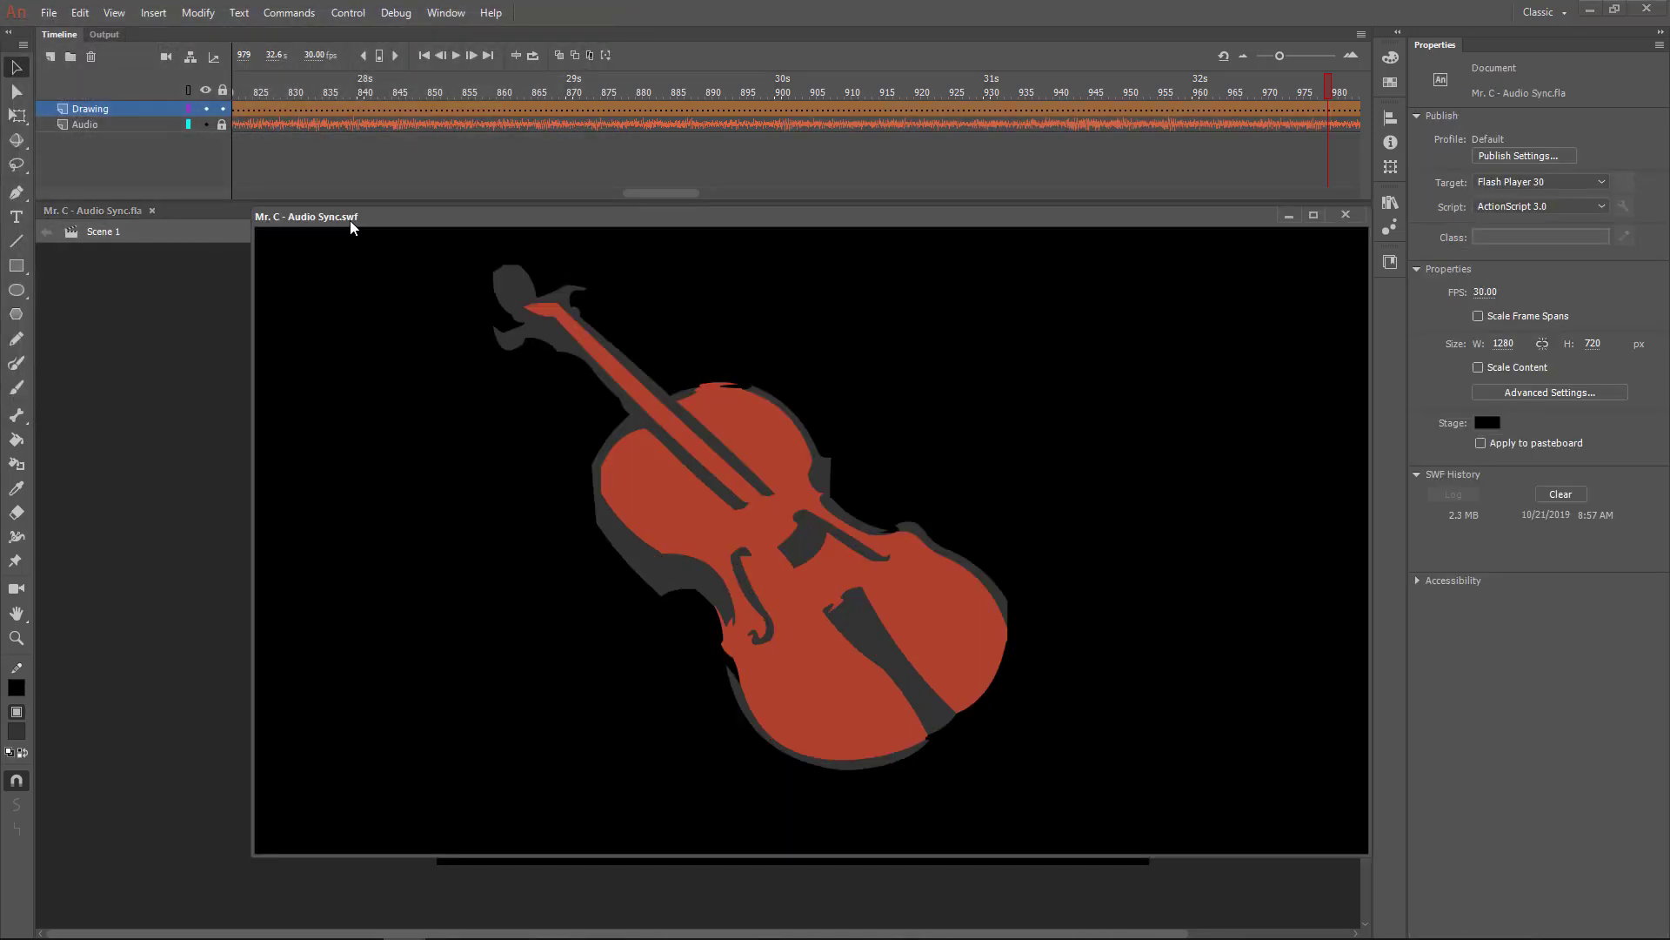